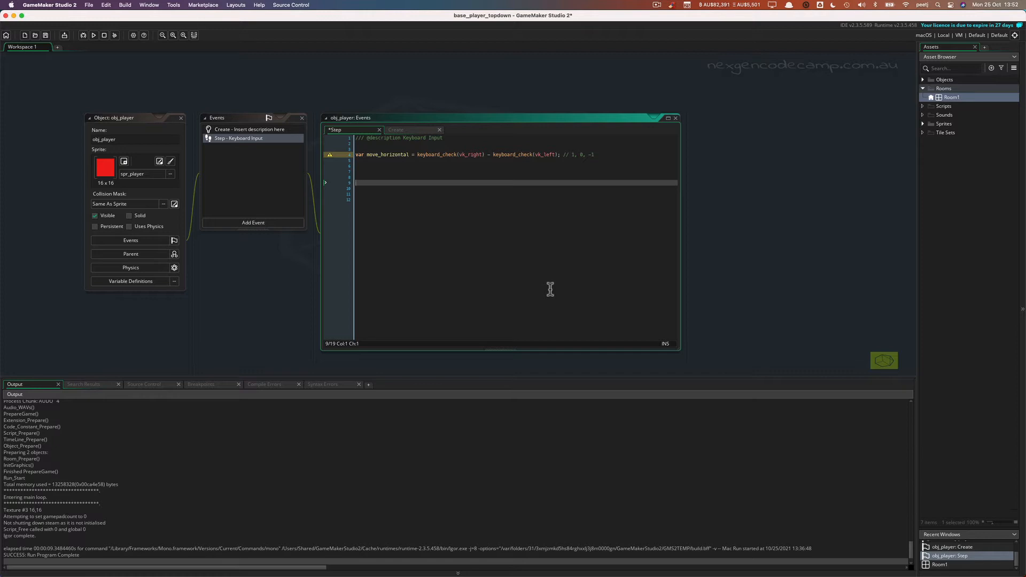
mouse_move(176, 102)
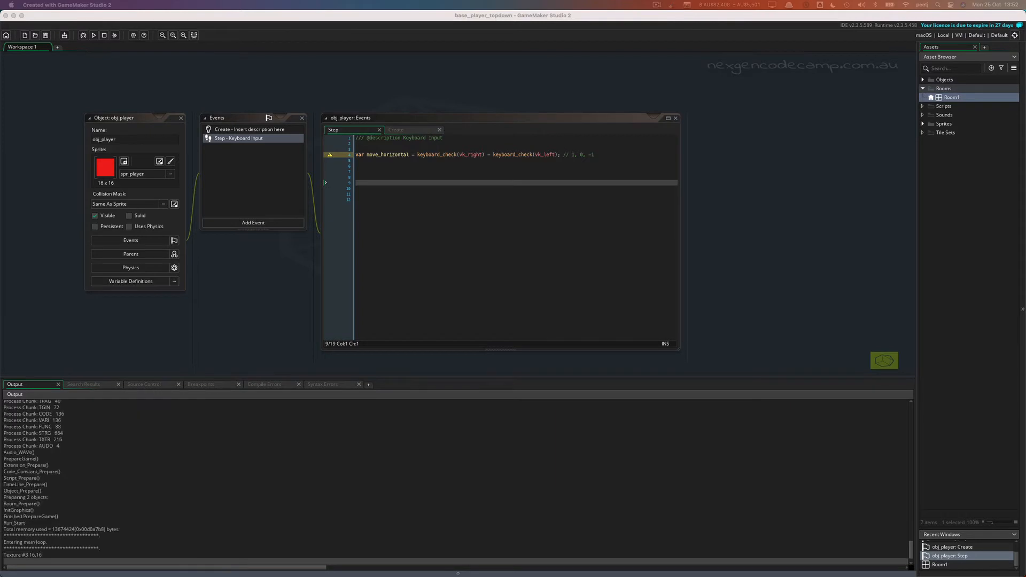
Step: Return to the Step event editor and select the move_horizontal variable name
left_click(93, 34)
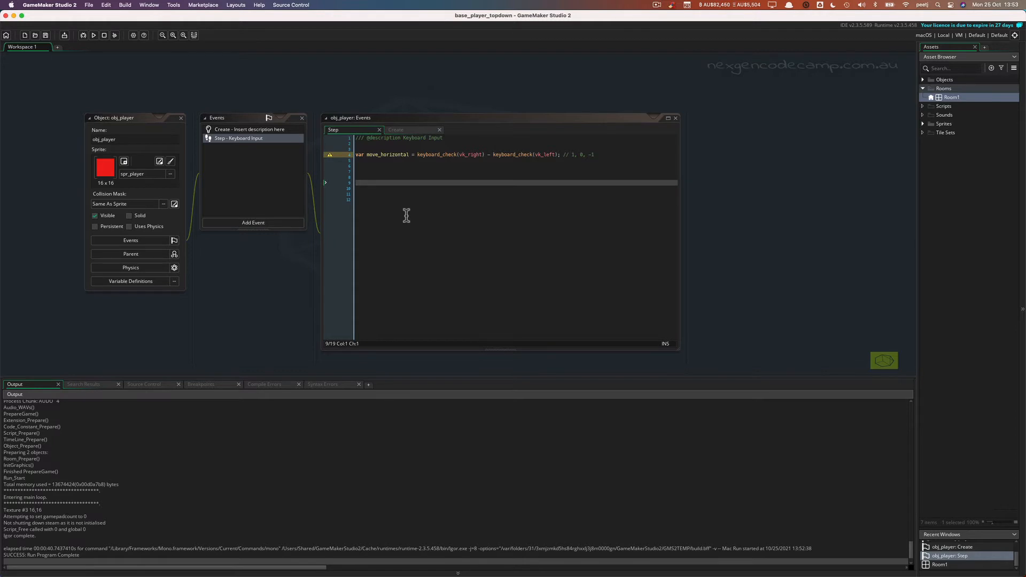
mouse_move(402, 179)
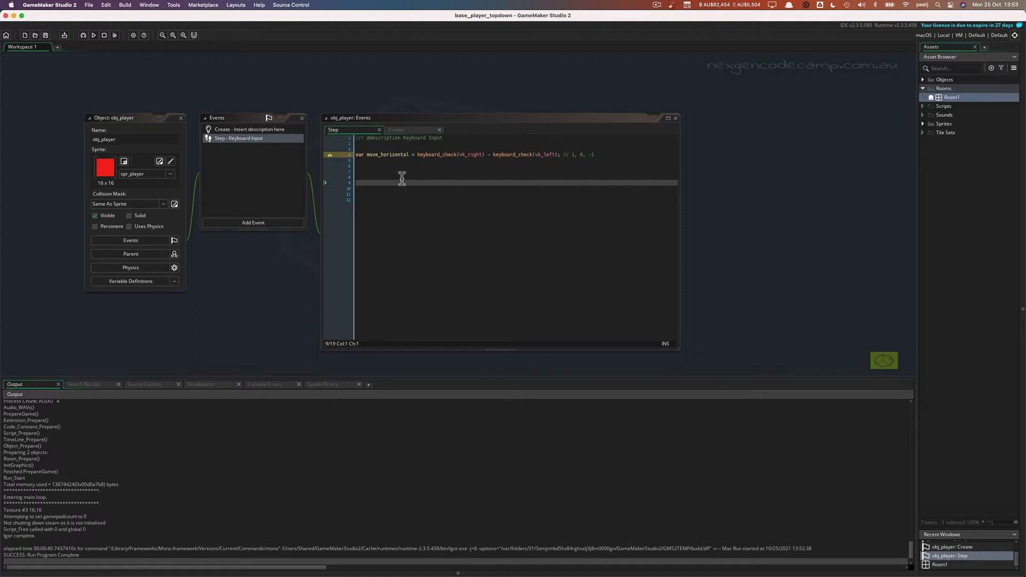
mouse_move(394, 154)
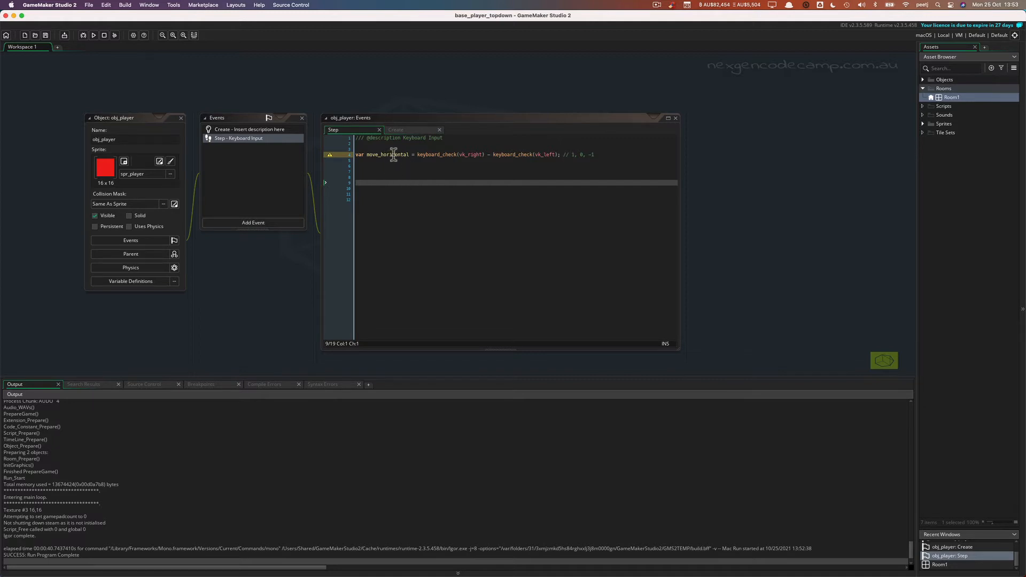
double_click(387, 154)
type("x  = x")
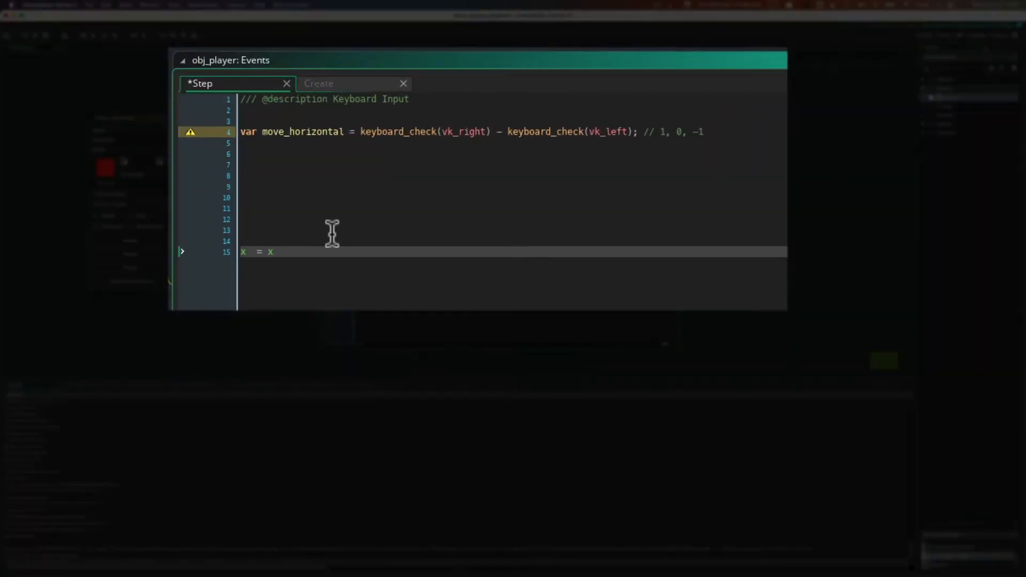
Step: Write the movement line on line 15 as x += 3;
type("+3")
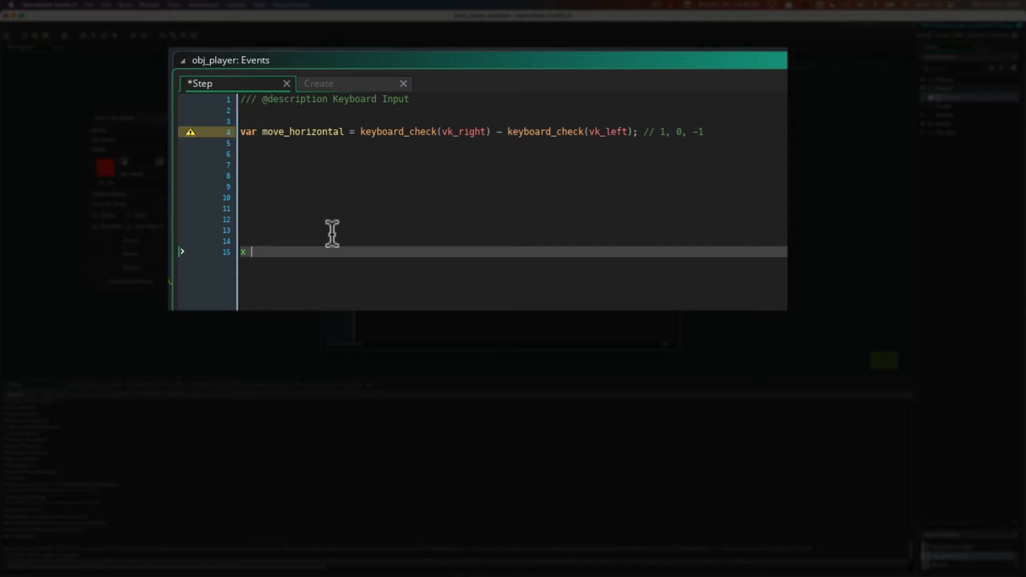
type("+=")
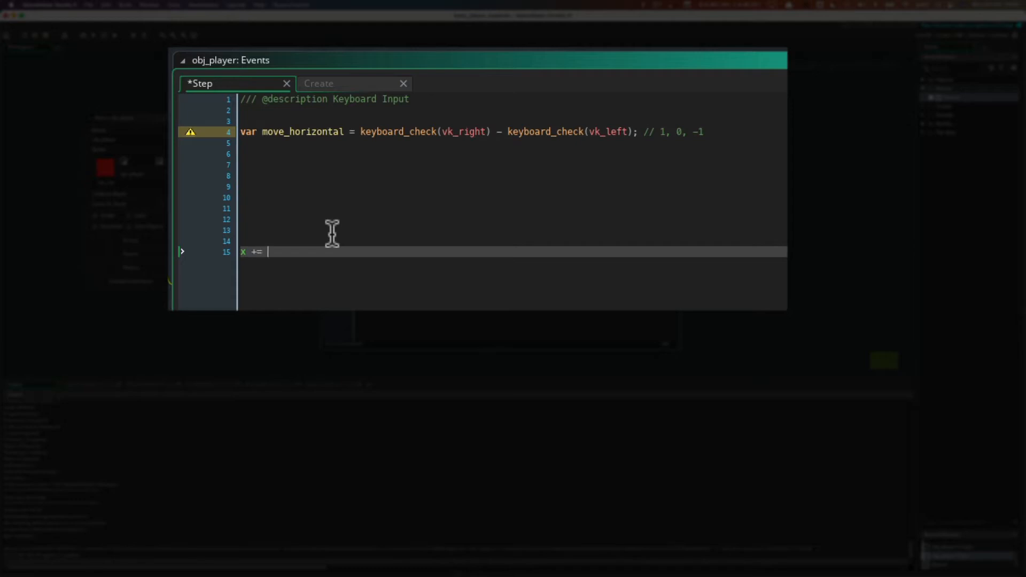
type("3;")
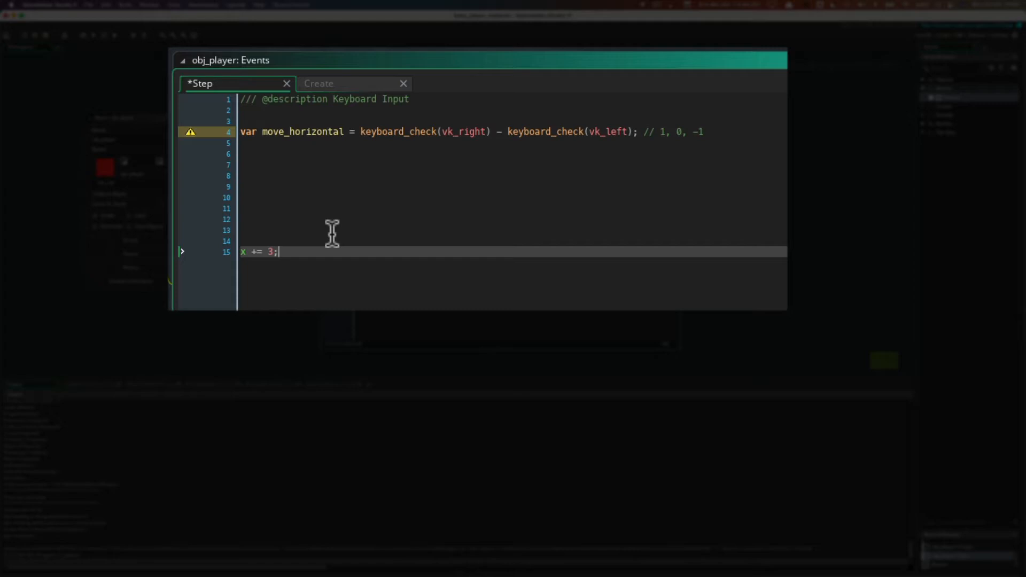
mouse_move(275, 309)
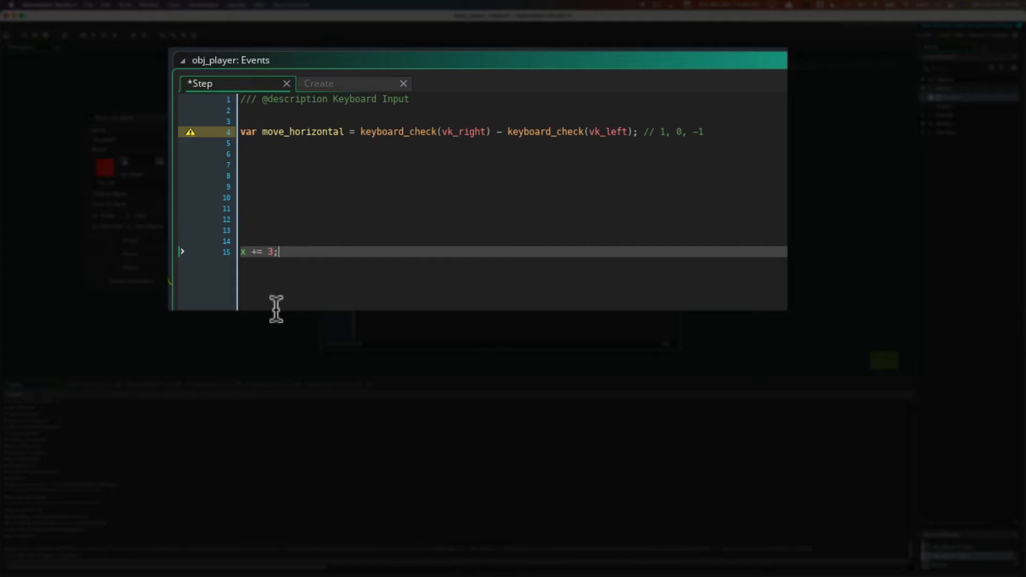
mouse_move(244, 258)
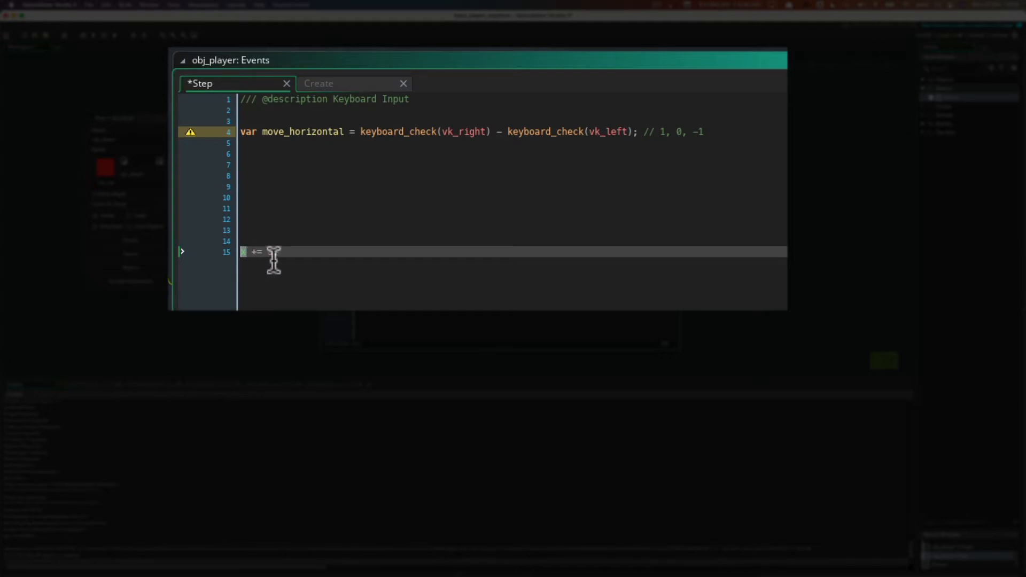
type("3;")
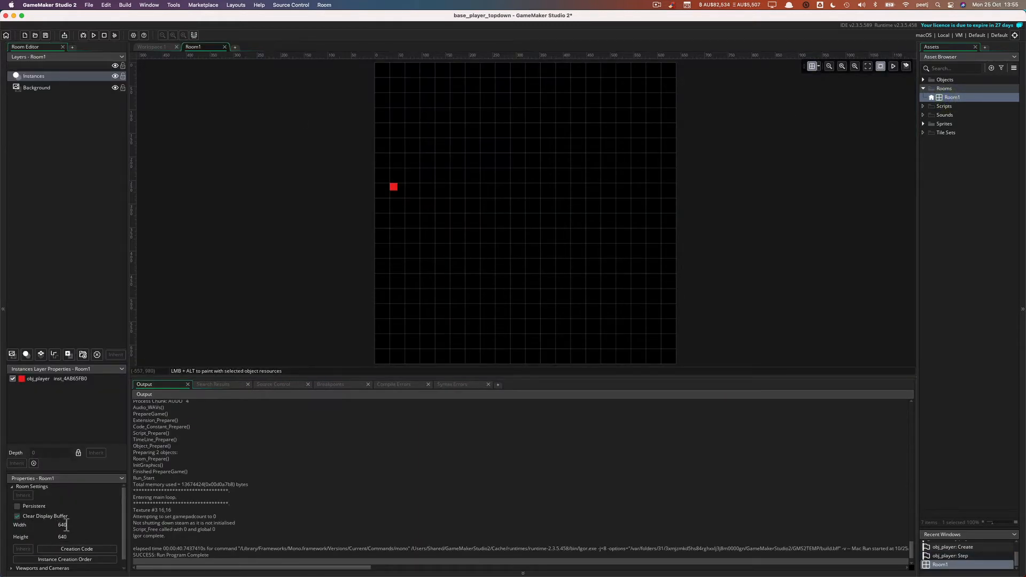
mouse_move(585, 170)
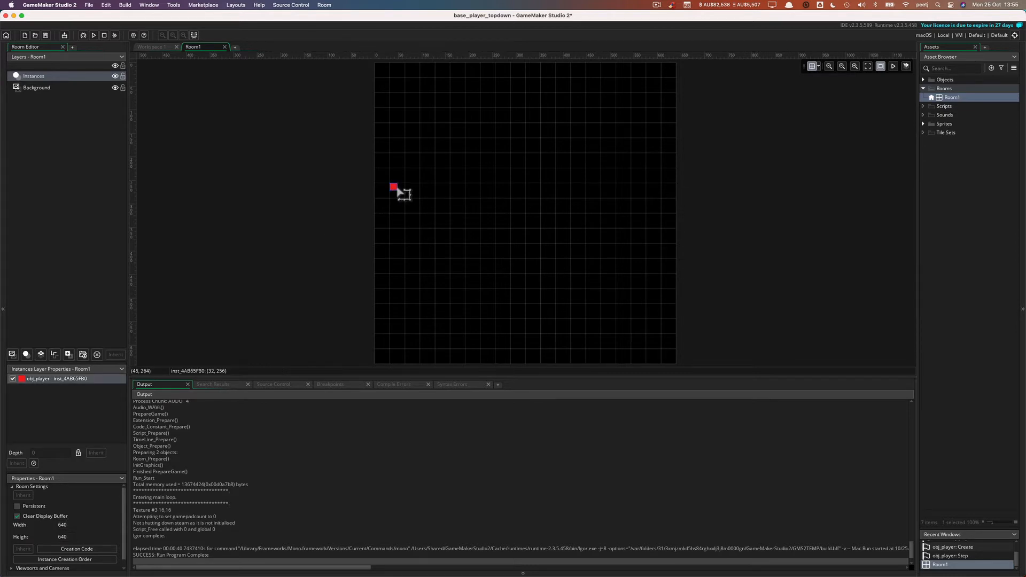
left_click_drag(394, 188, 408, 233)
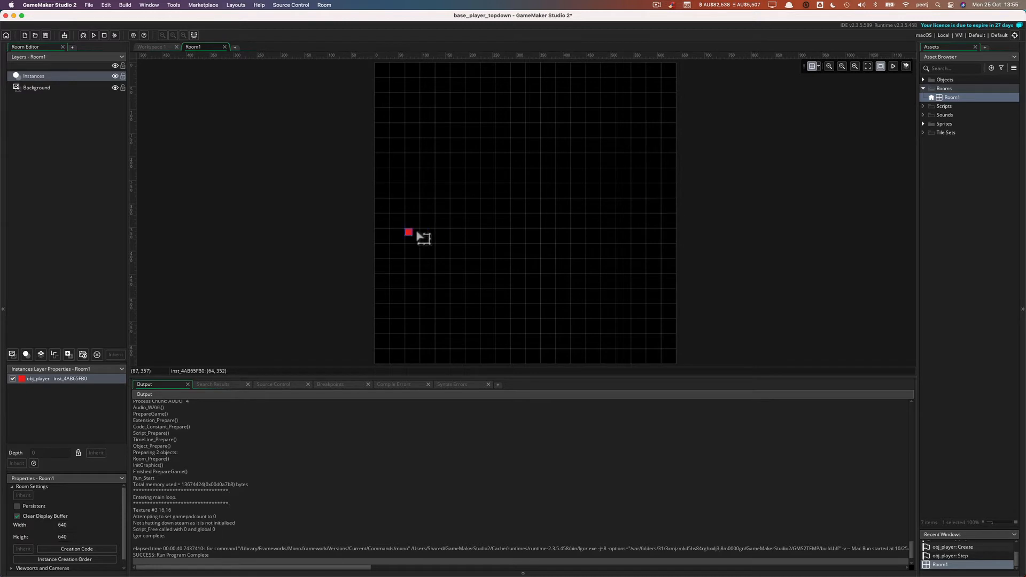
left_click_drag(408, 232, 379, 187)
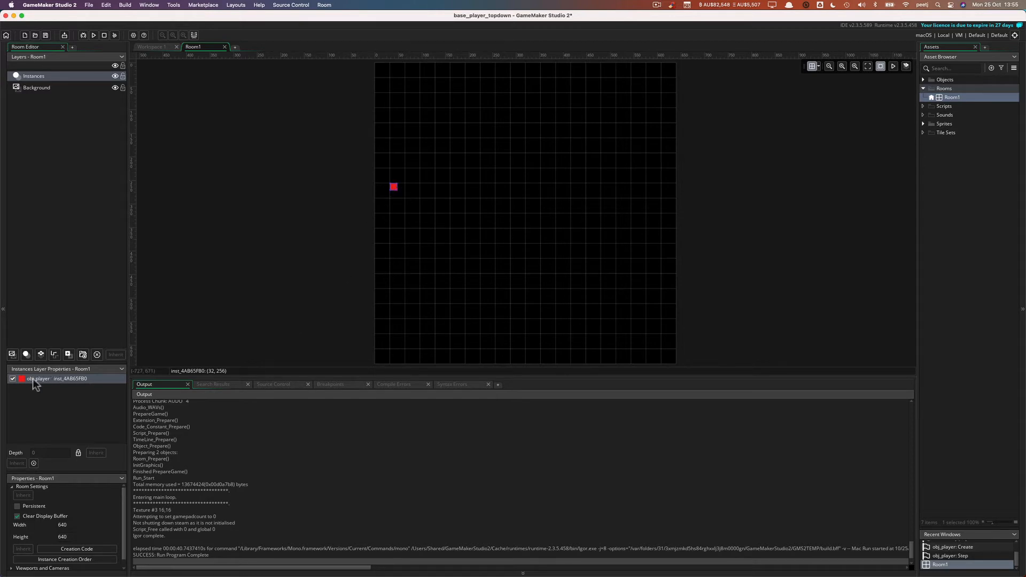
mouse_move(58, 386)
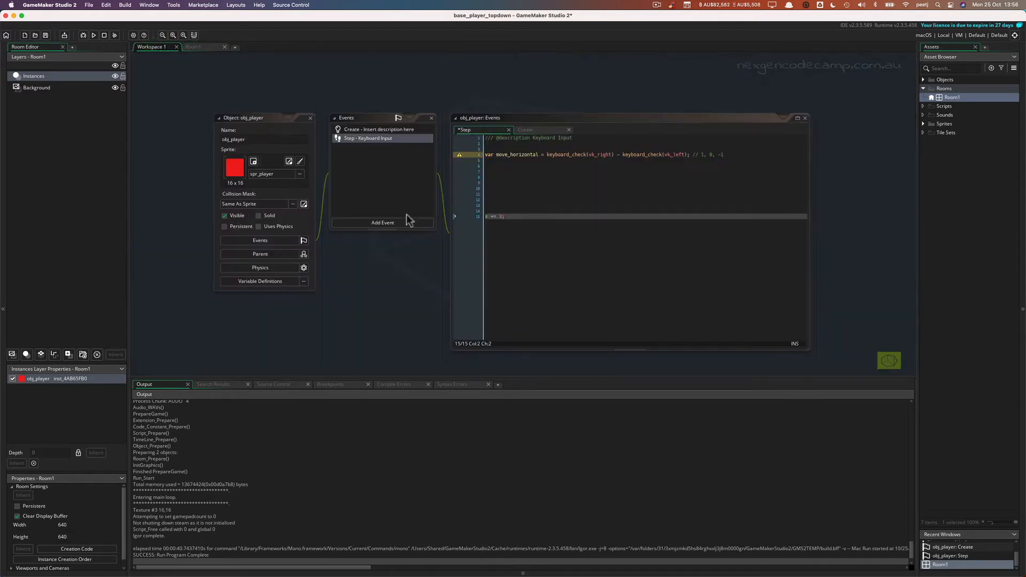
left_click(484, 216)
type("y")
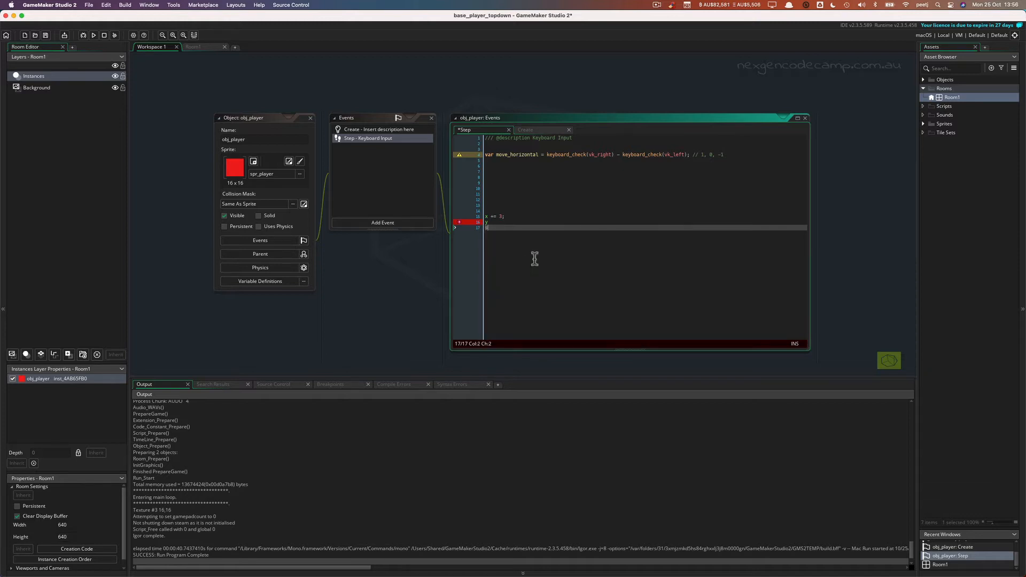
type("sprite")
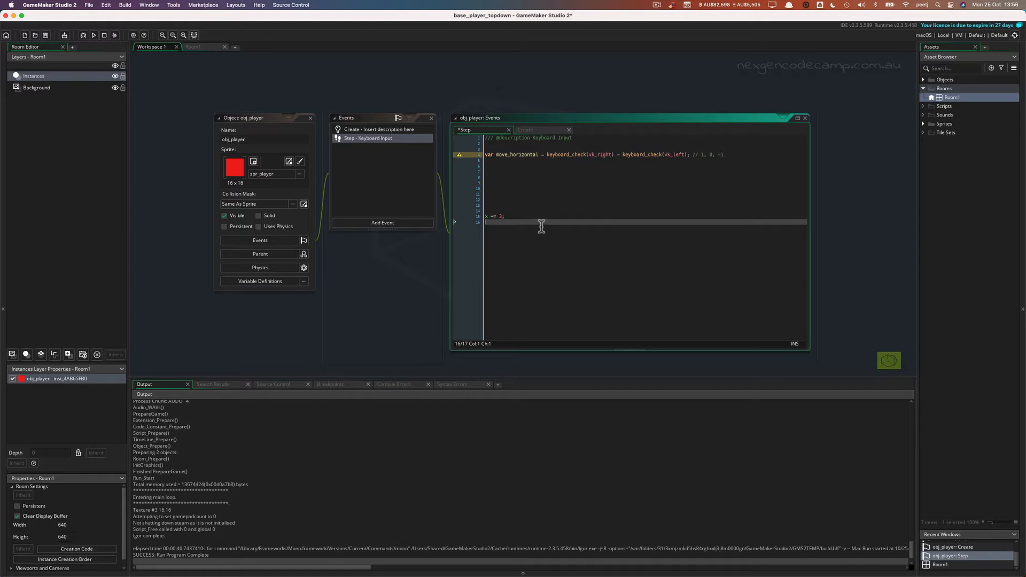
mouse_move(507, 213)
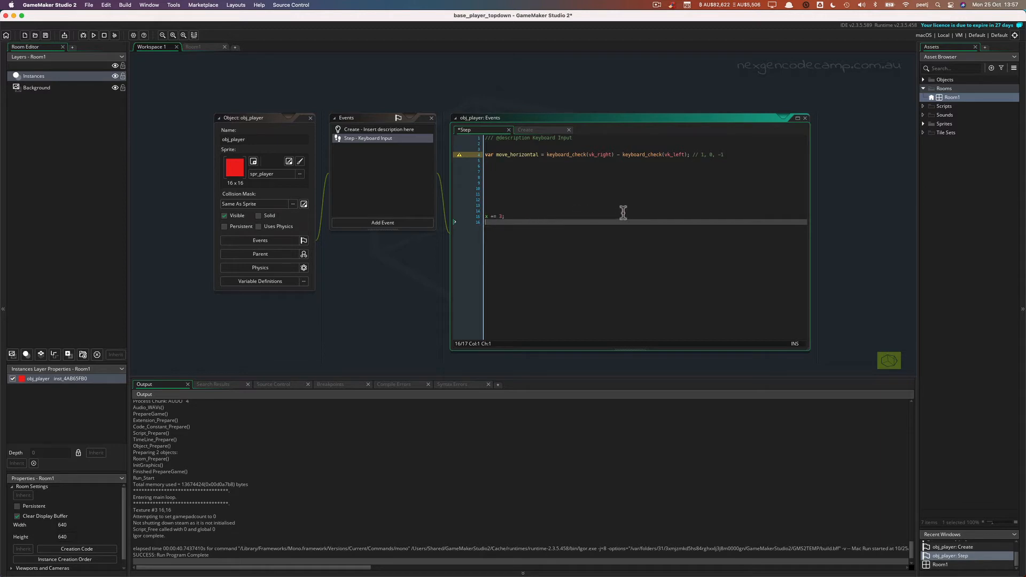
left_click(93, 34)
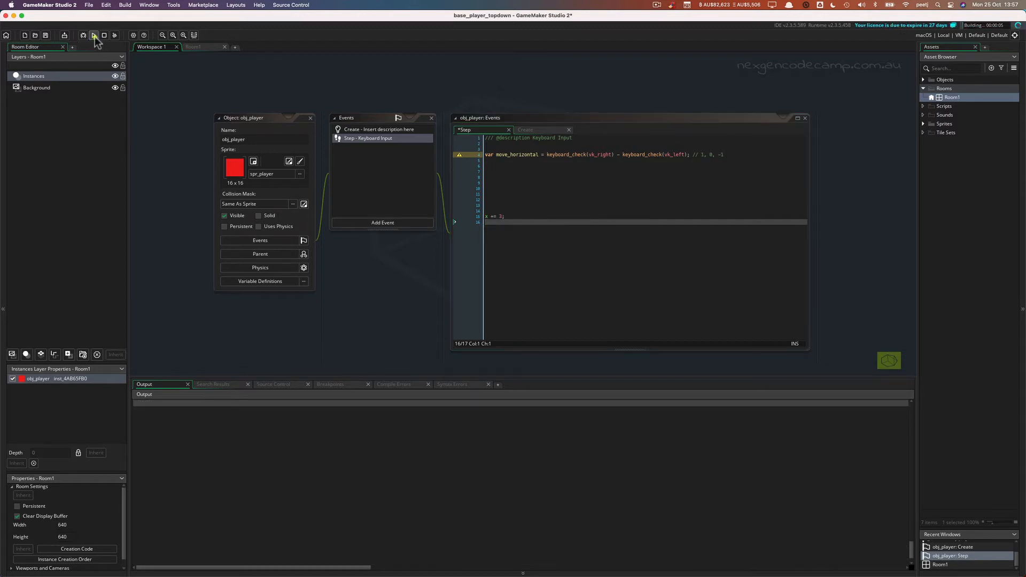
left_click(94, 34)
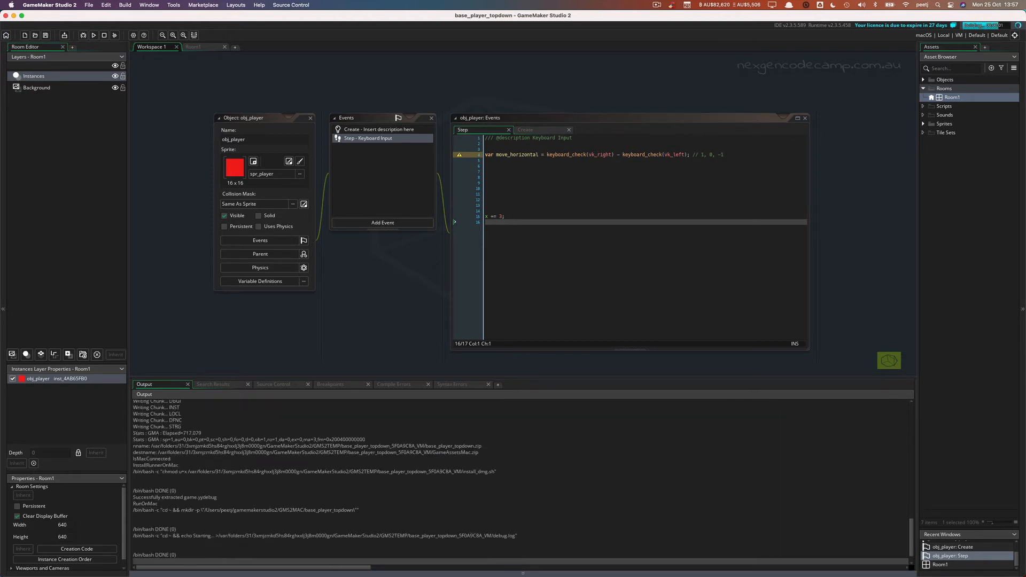
left_click(93, 34)
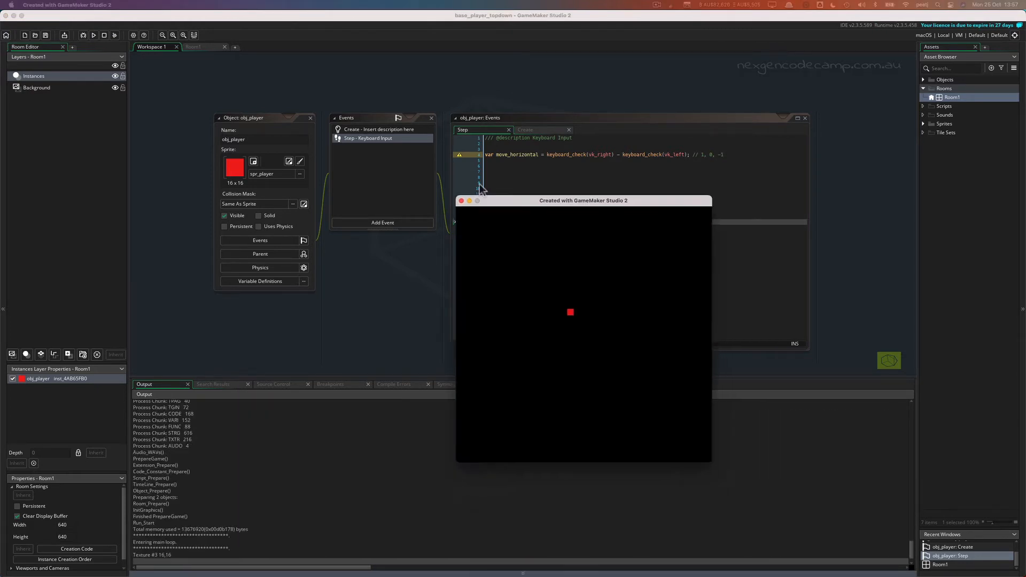
left_click_drag(583, 199, 548, 142)
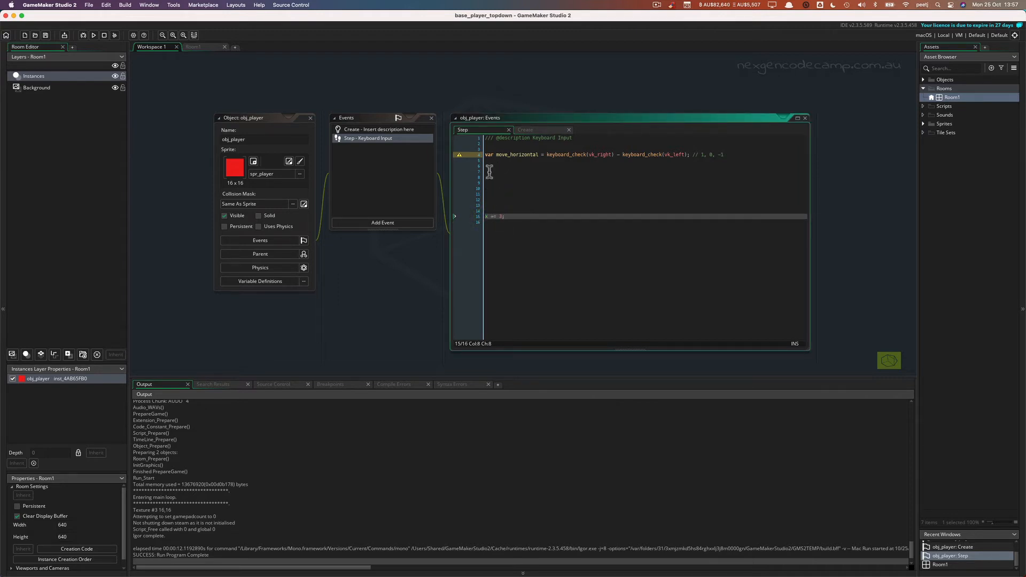
Step: Rewrite the movement line to read x += x_speed;
left_click(497, 217)
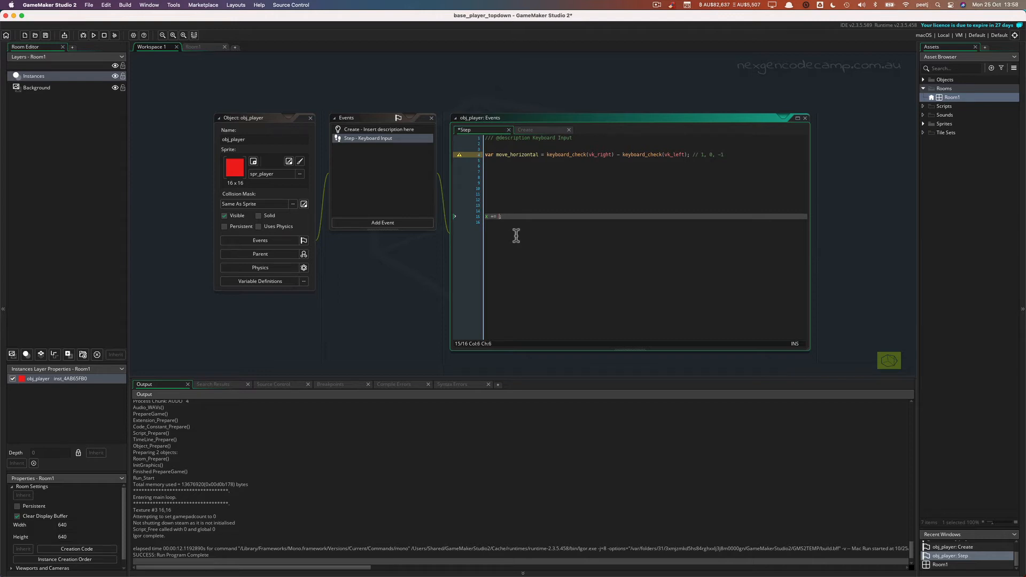
type("x_speed")
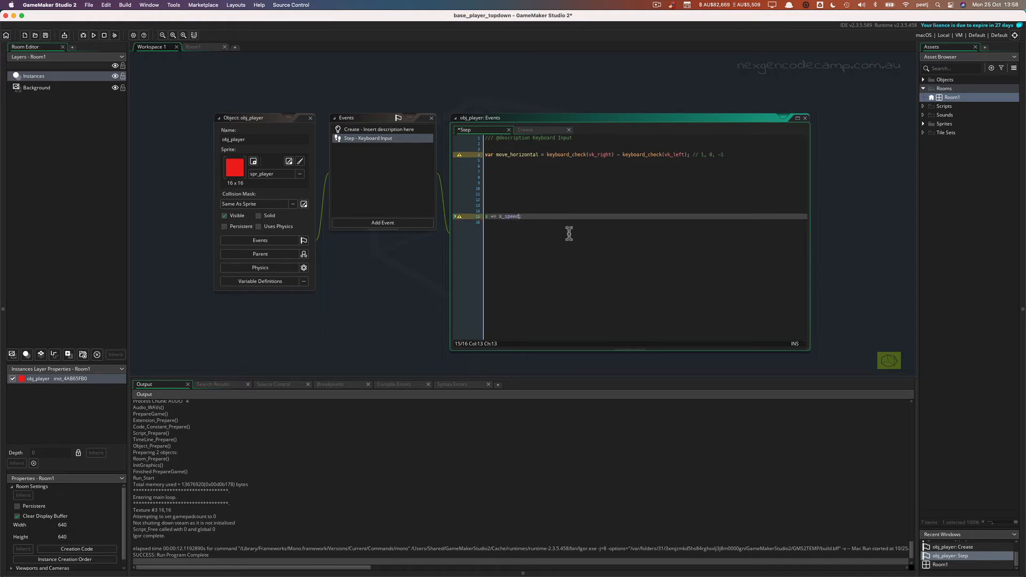
mouse_move(539, 138)
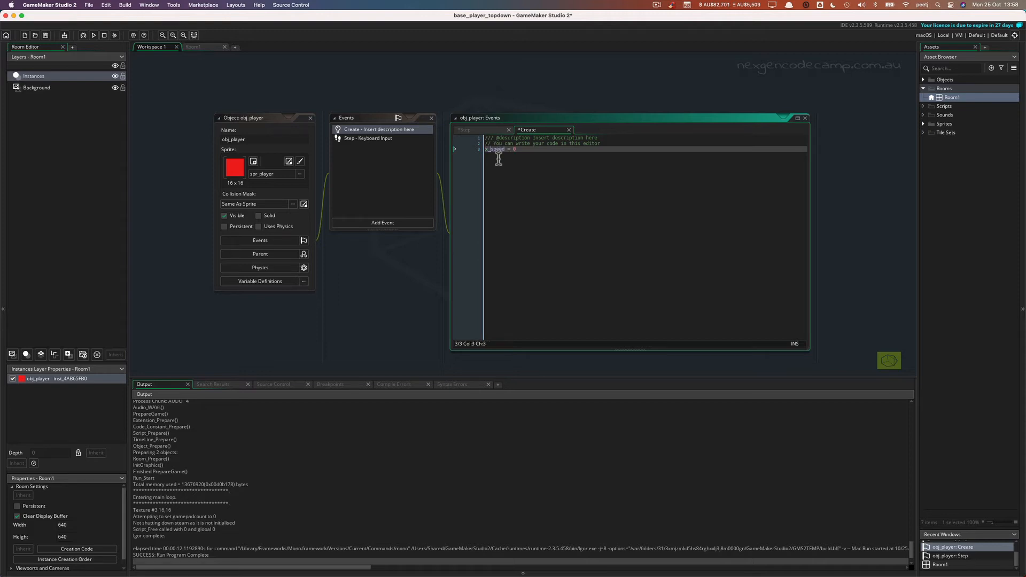
Step: Begin a y_speed = 0 variable line in obj_player's Create event
type("var")
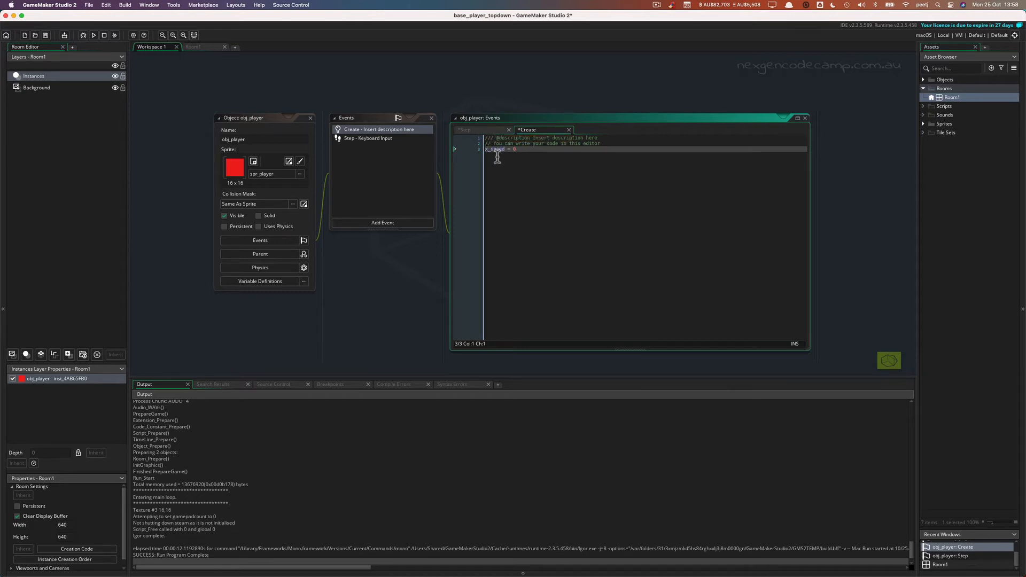
Step: Start the '// work out what value x_speed should be' comment on line 9
left_click(368, 138)
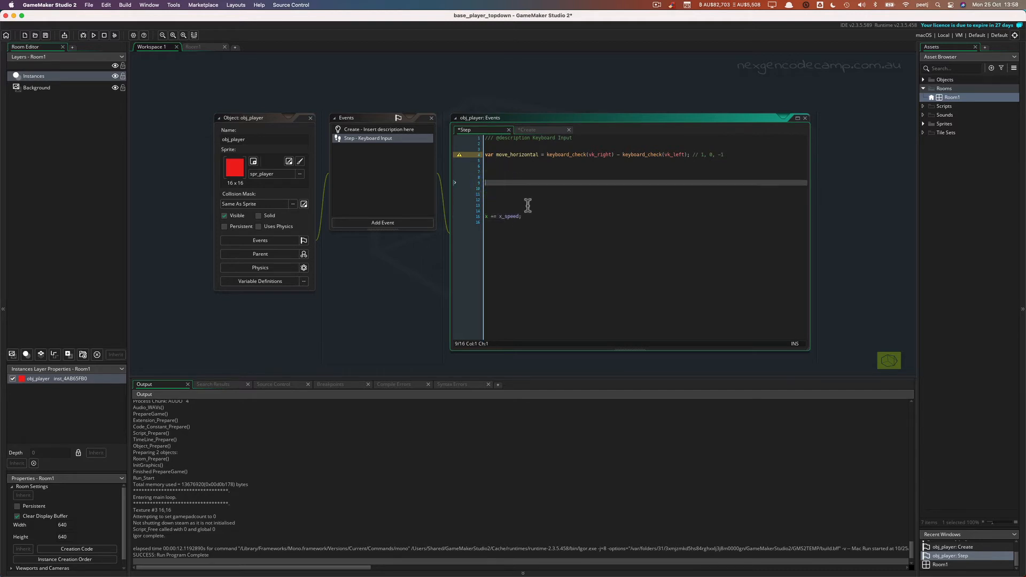
type("// work out what value x_speed should be")
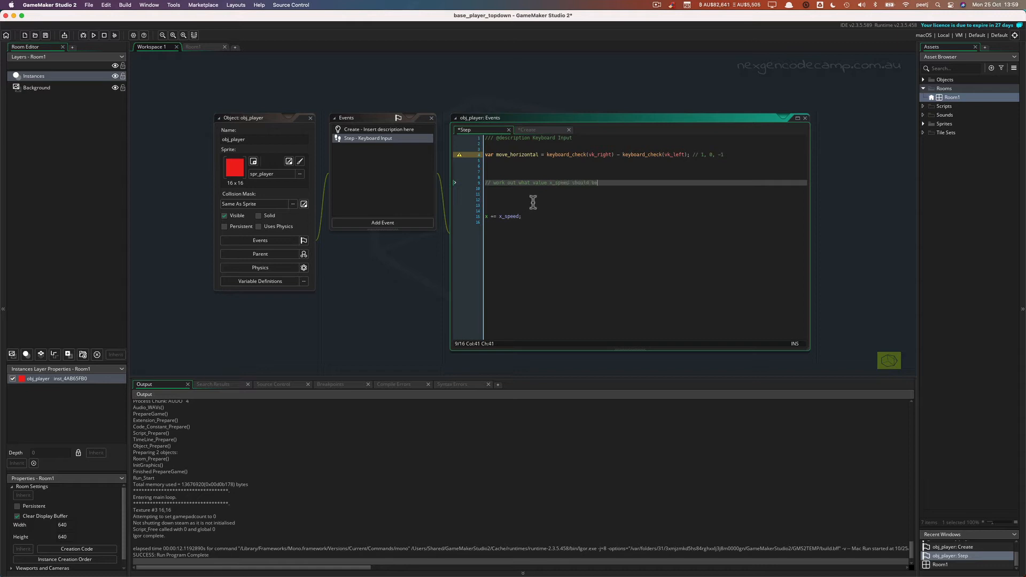
mouse_move(524, 194)
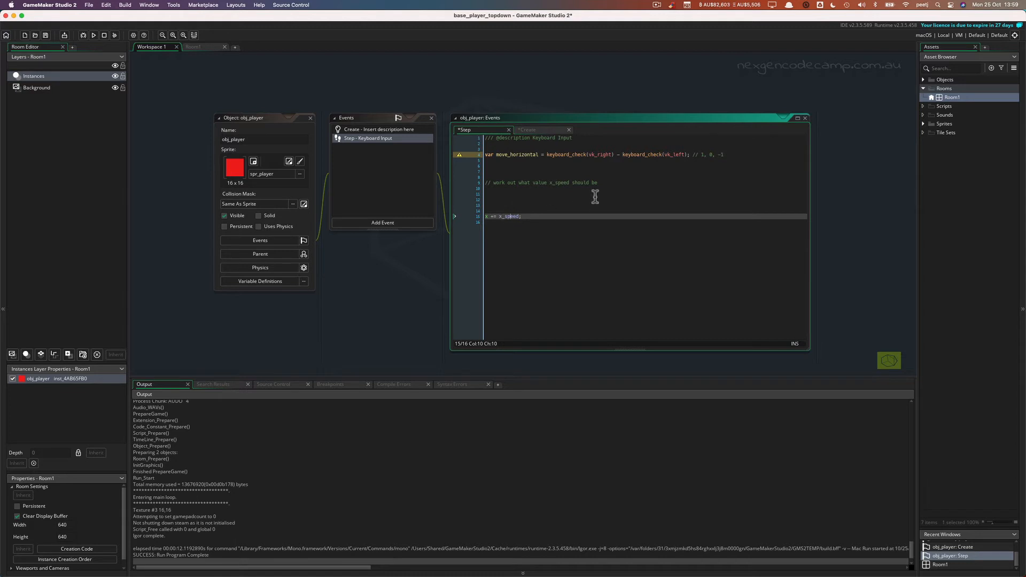
mouse_move(524, 197)
type("// if mov")
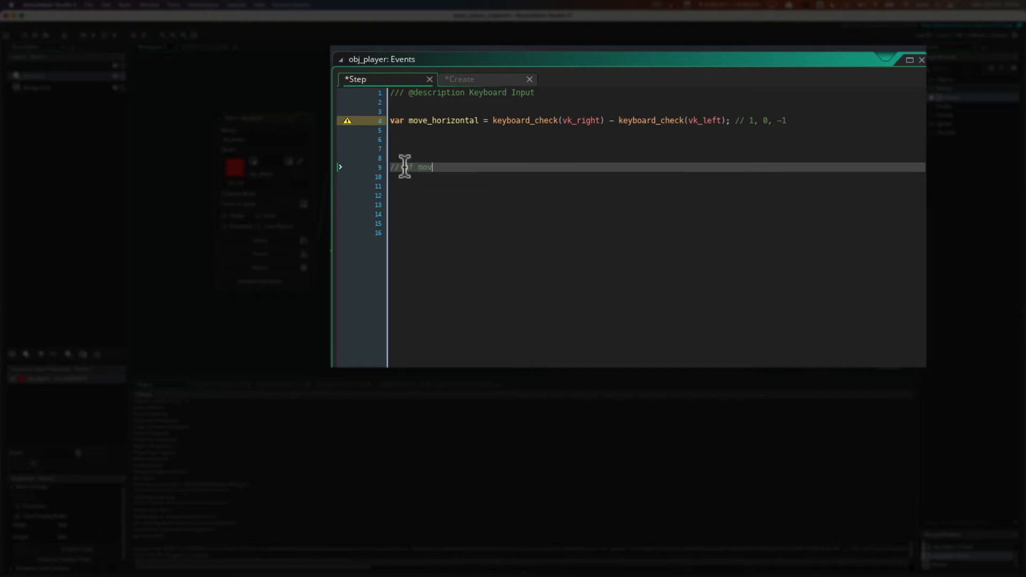
Step: Complete the comment '// if move_horizontal is 1 then set x_speed to 3', correcting the 5 to 3
type("e_horizo")
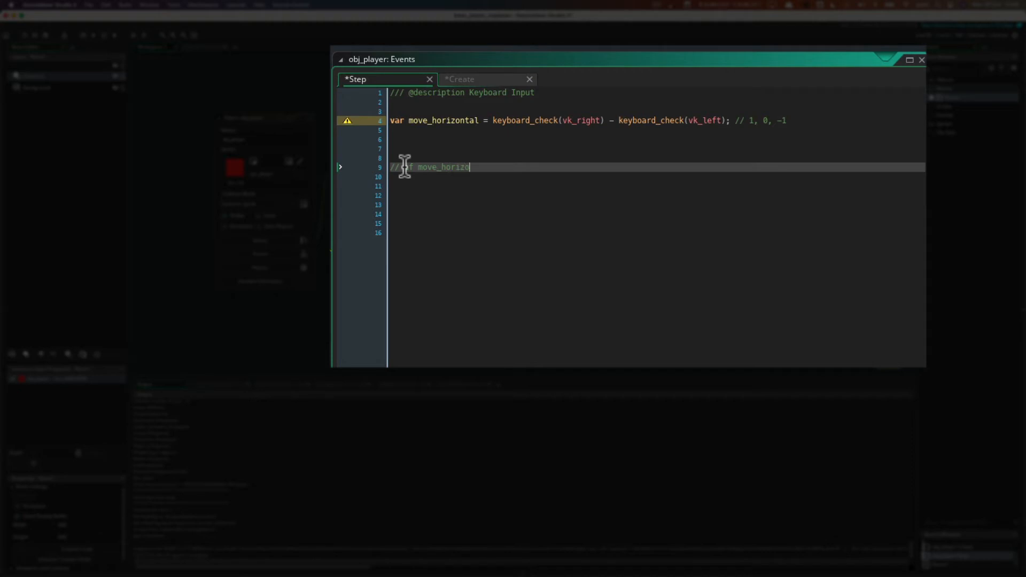
type("ntal")
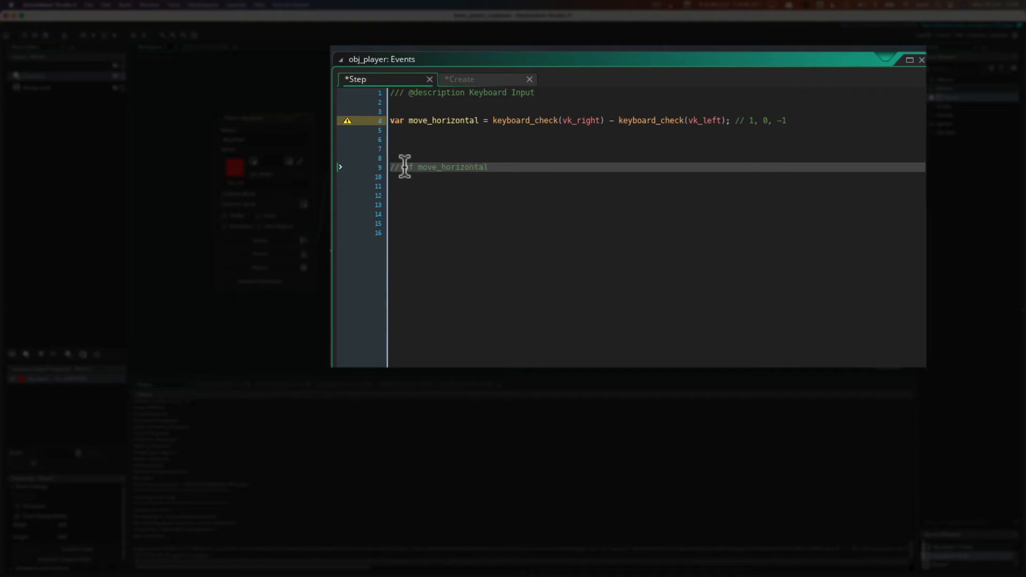
type("is 1")
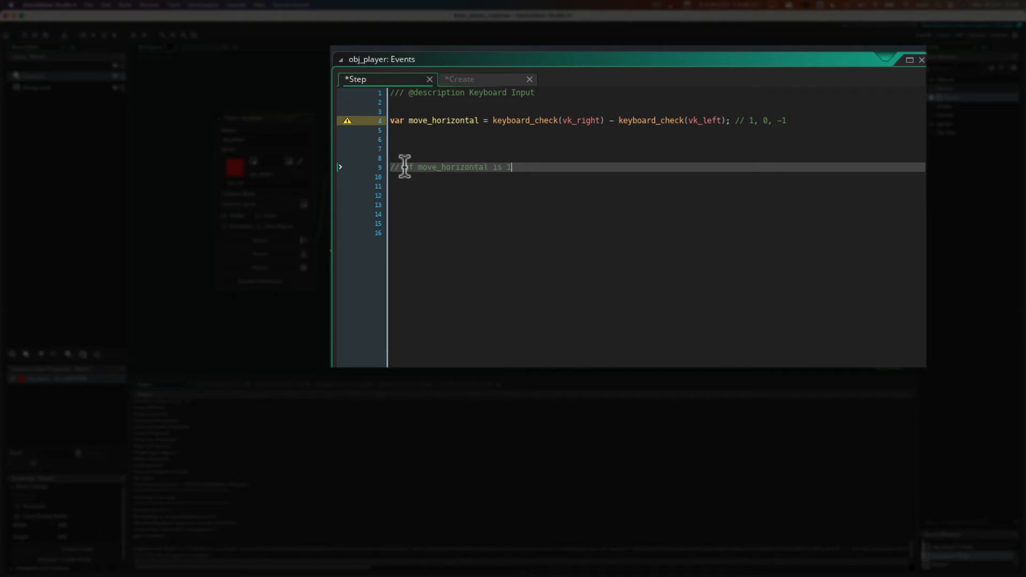
type("then")
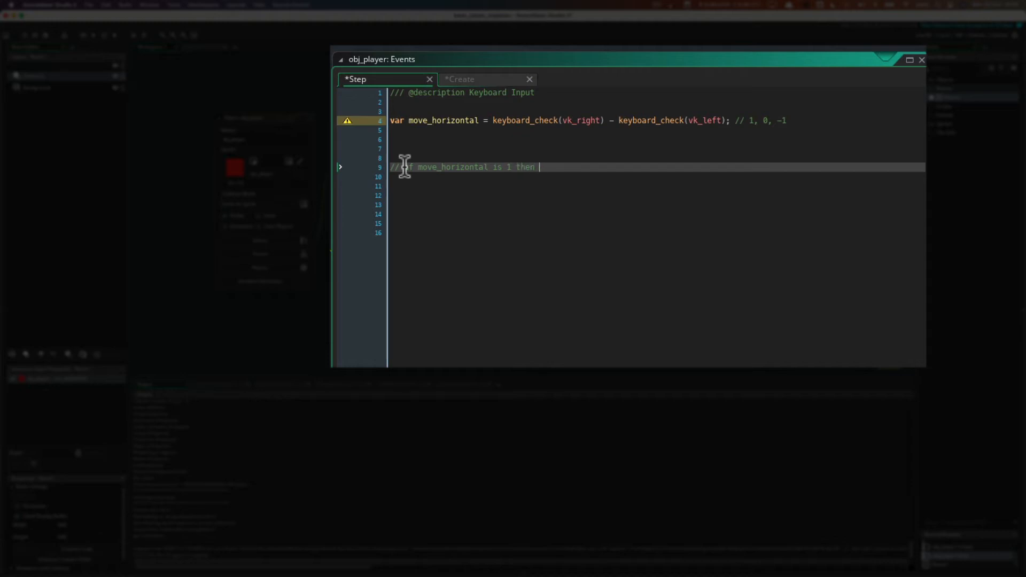
type("set")
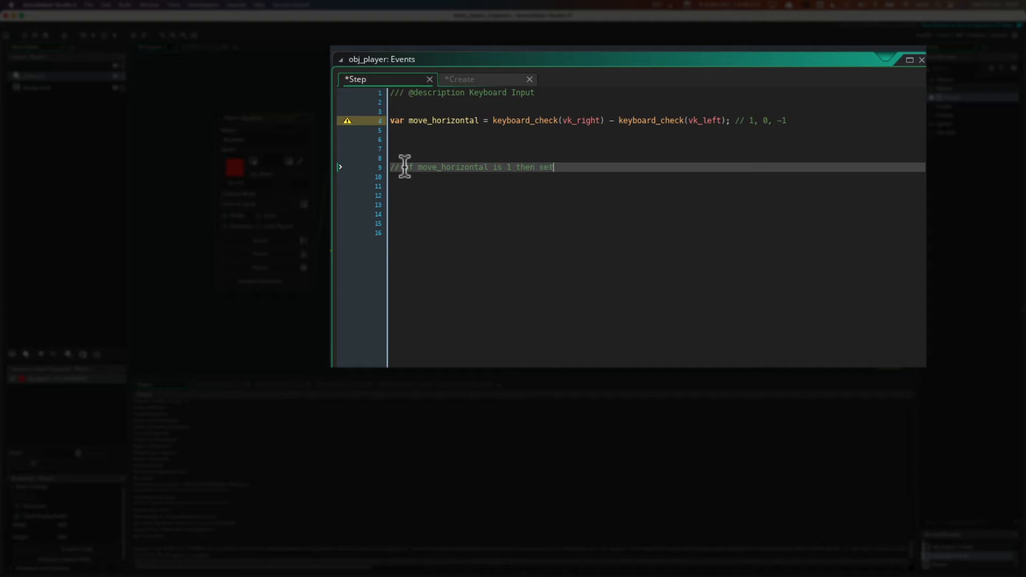
type("x_speed to")
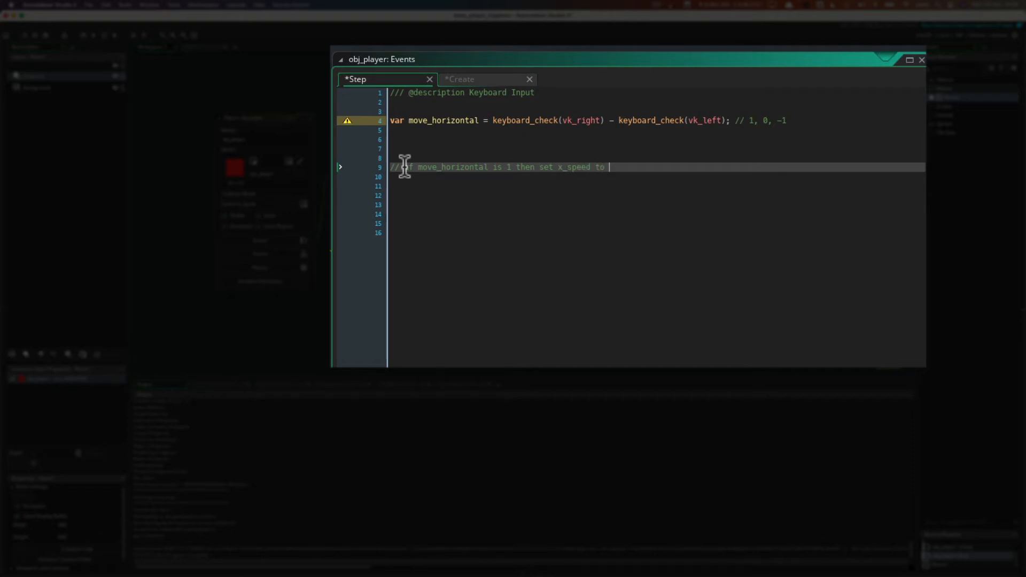
type("5")
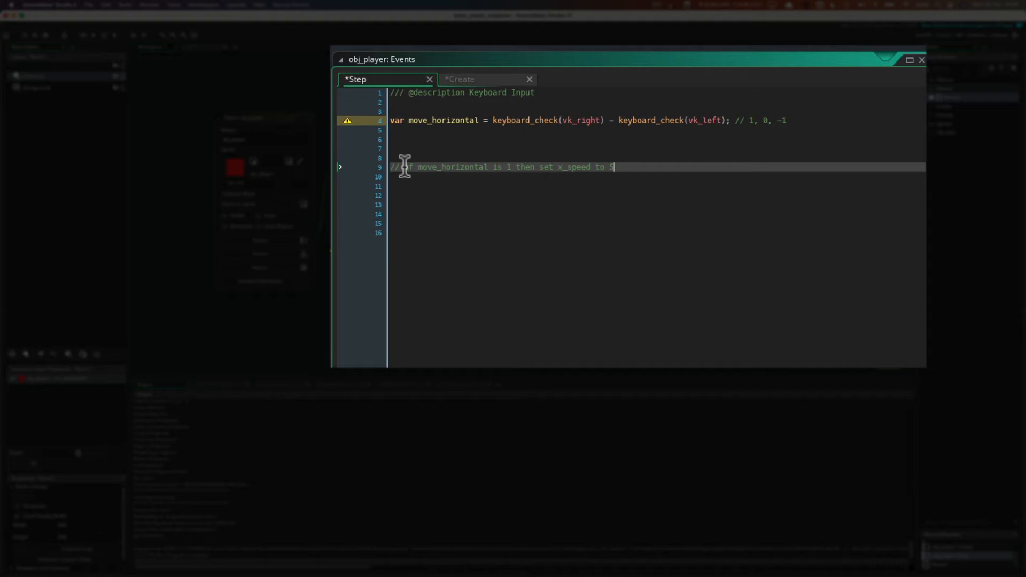
type("3")
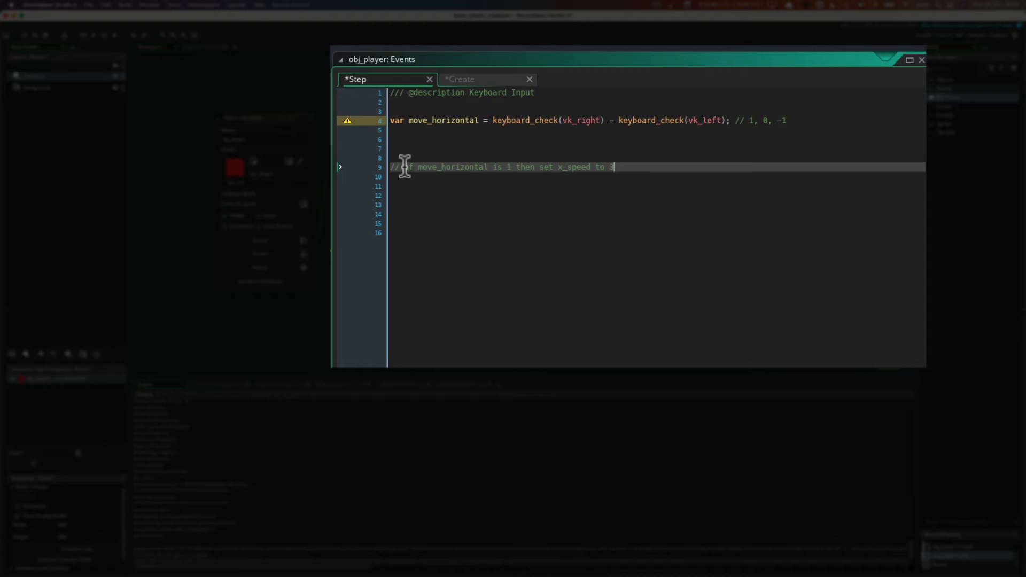
mouse_move(434, 201)
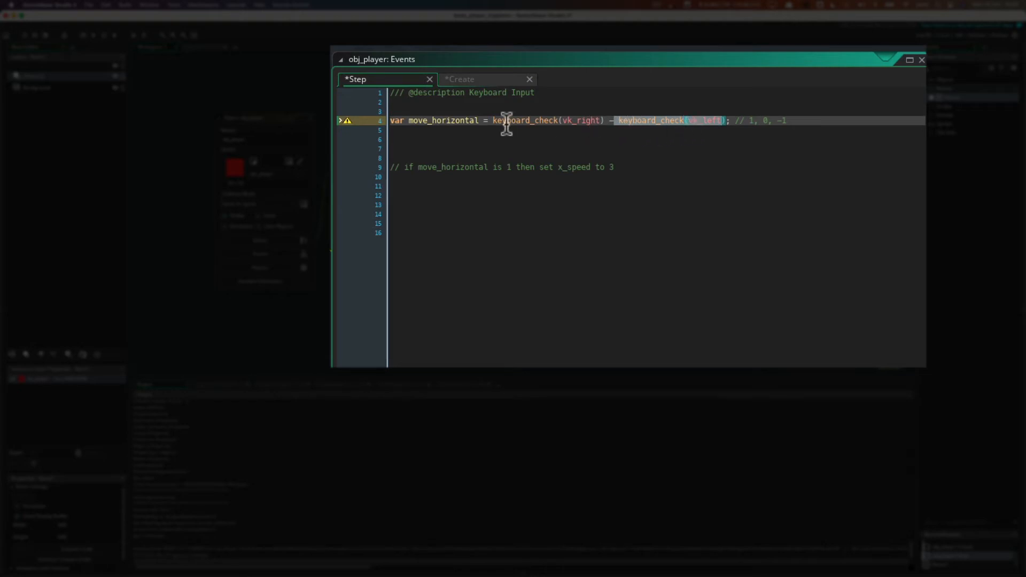
mouse_move(437, 133)
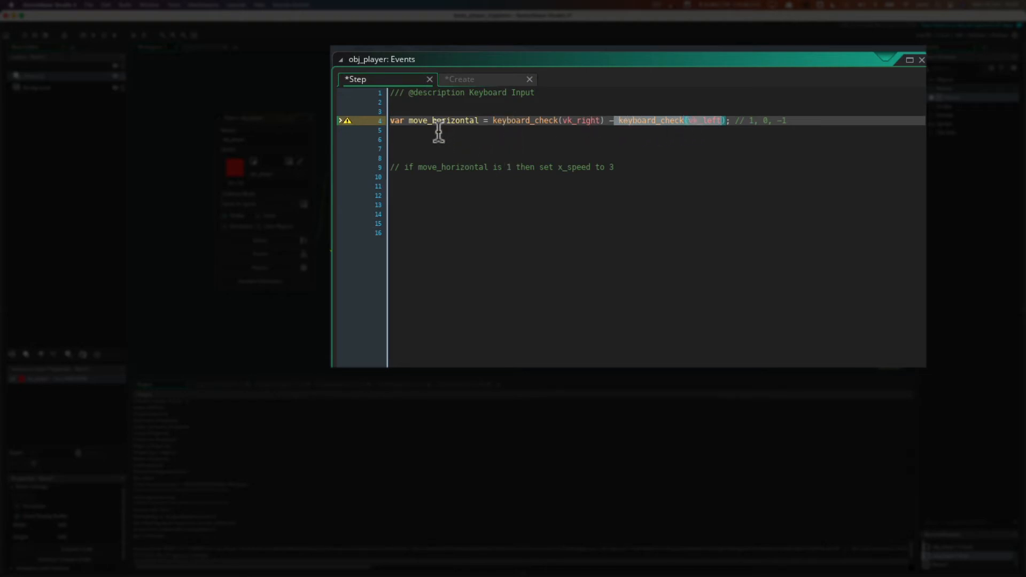
mouse_move(599, 166)
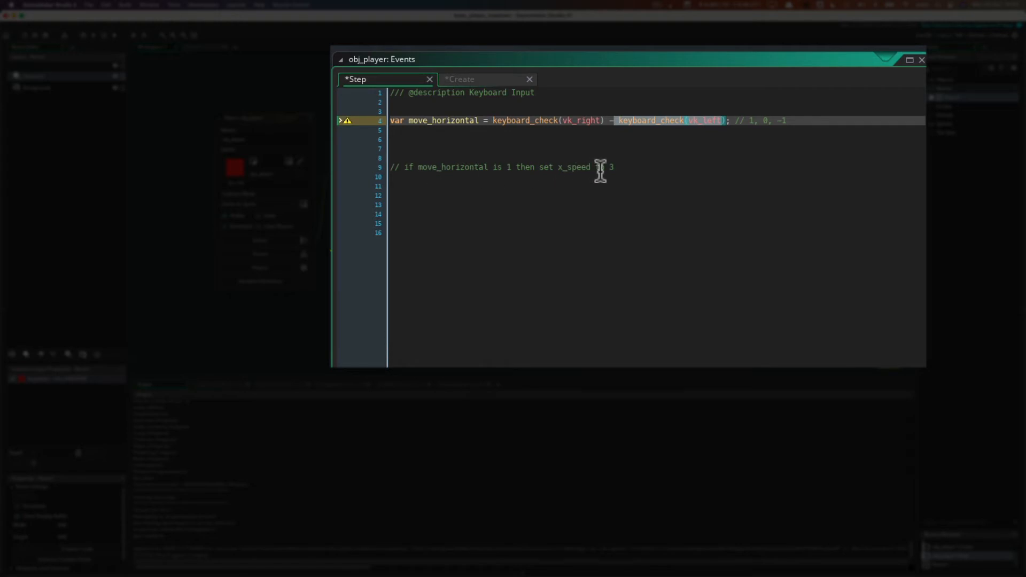
type("to")
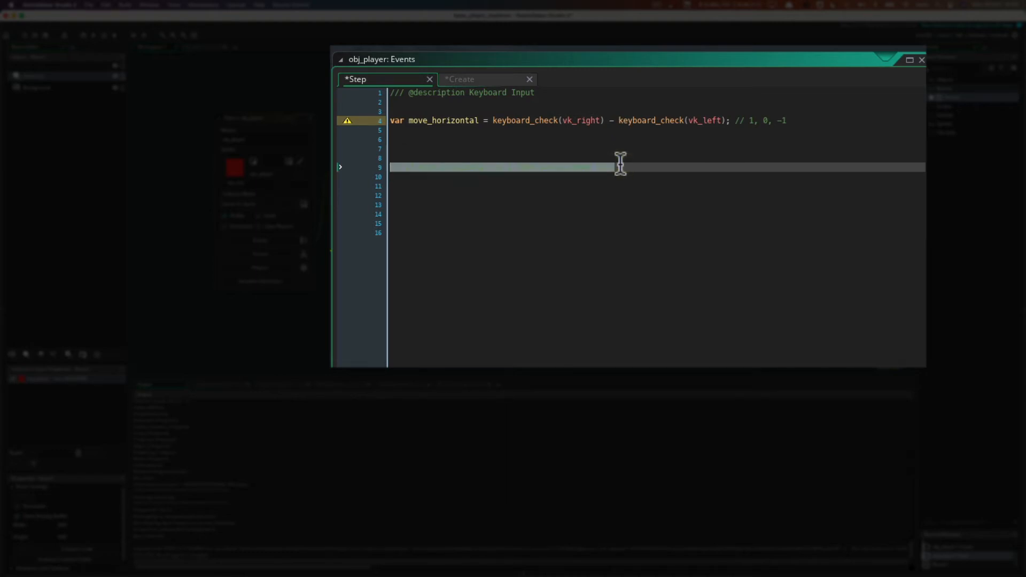
Step: Duplicate the comment onto line 10 as '// if move_horizontal is -1 then set x_speed to -3'
type("// if move_horizontal is 1 then set x_speed to 3")
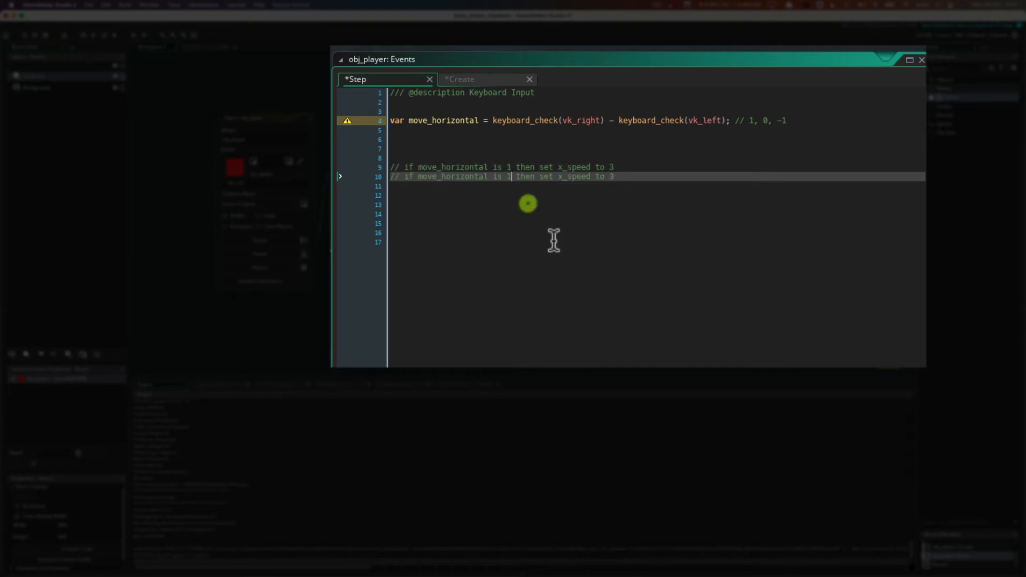
type("-")
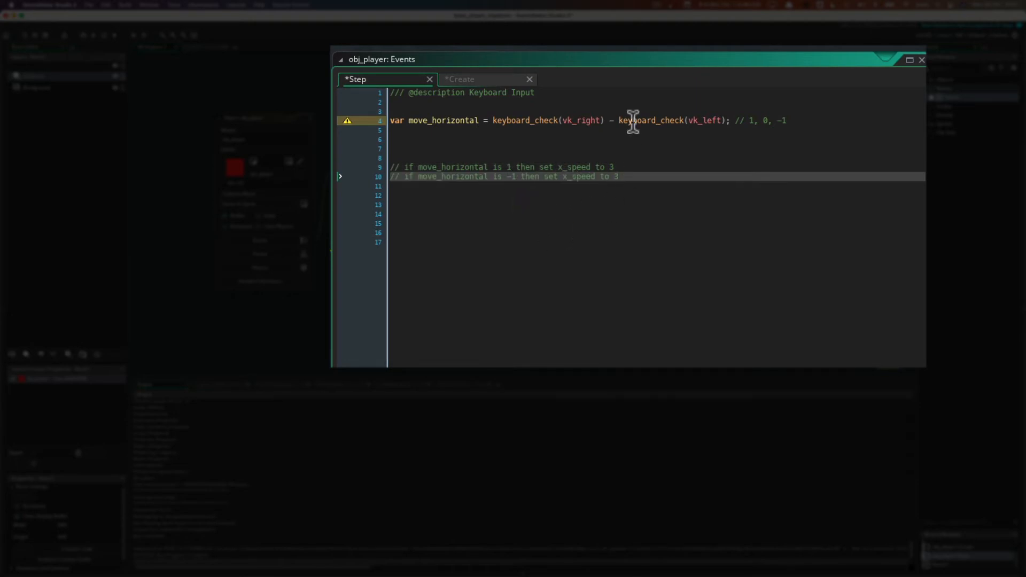
mouse_move(570, 109)
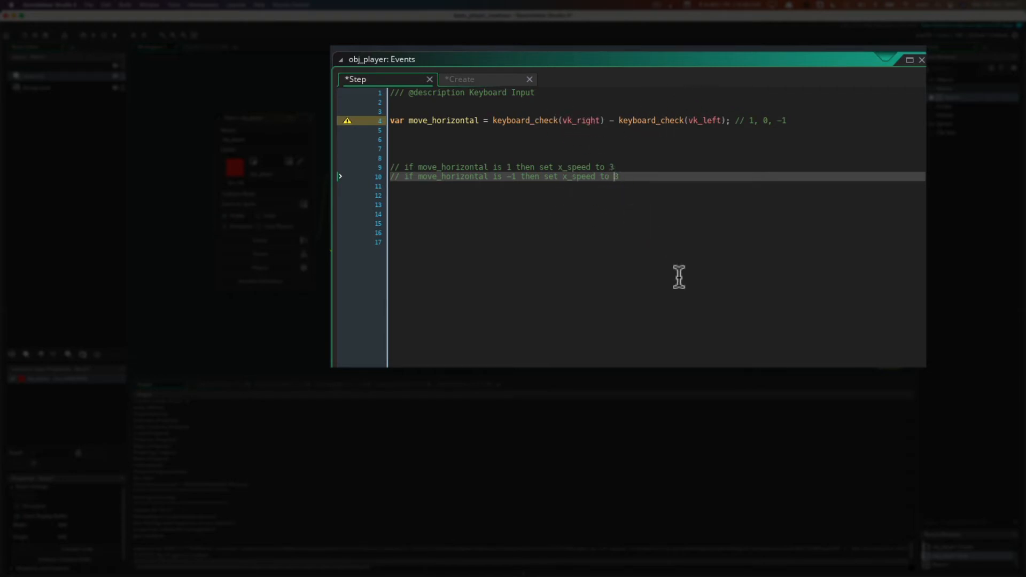
type("-")
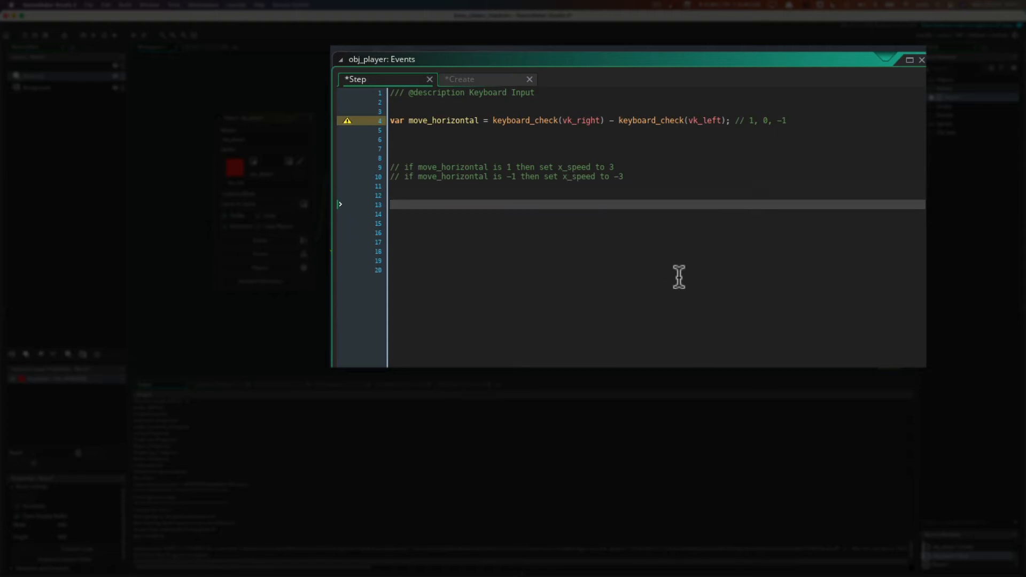
Step: Add a 'Finally....' comment followed by a draft 'Set ... to x_speed' line
type("// s")
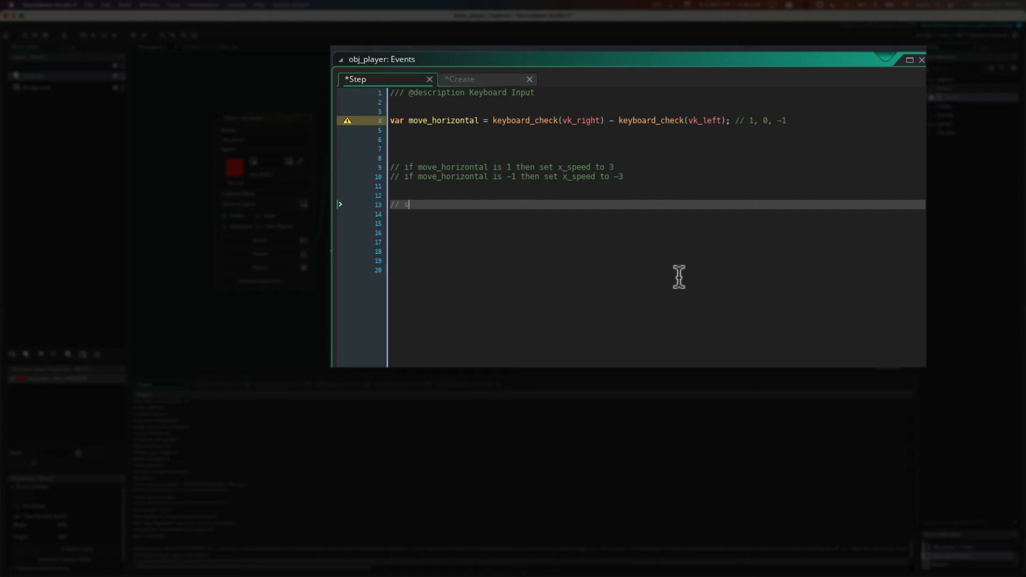
type("Finally....")
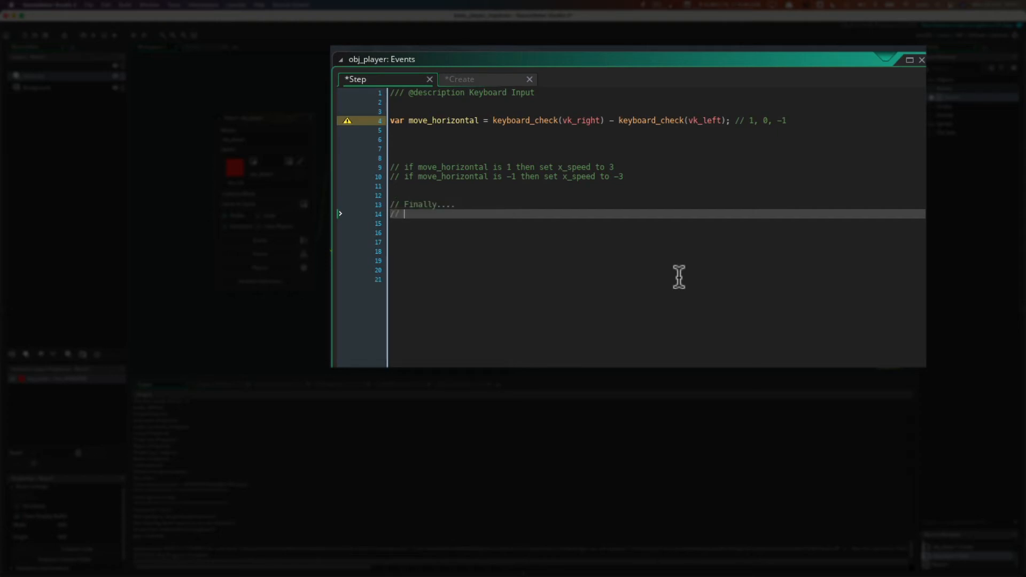
type("Set")
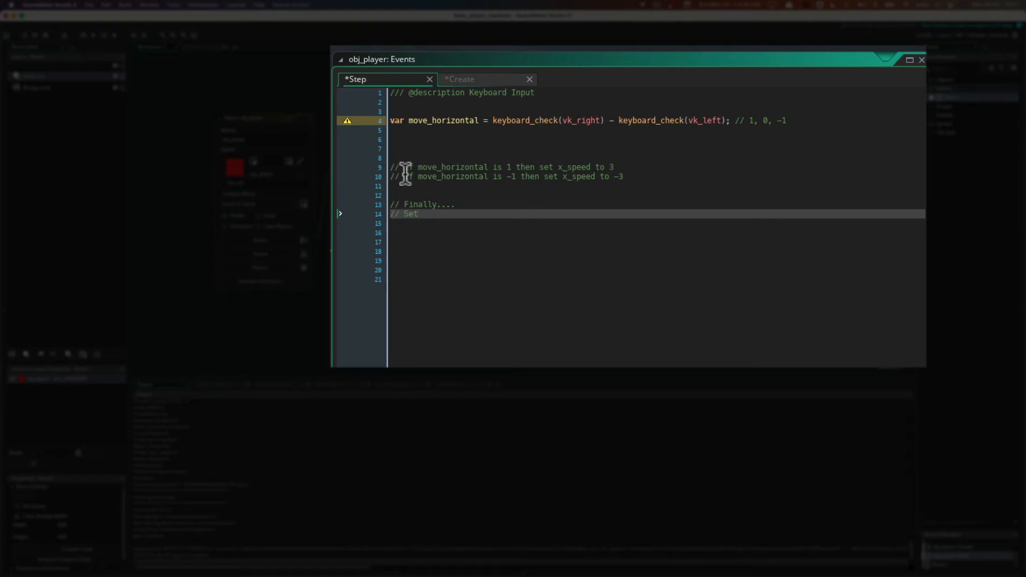
mouse_move(482, 168)
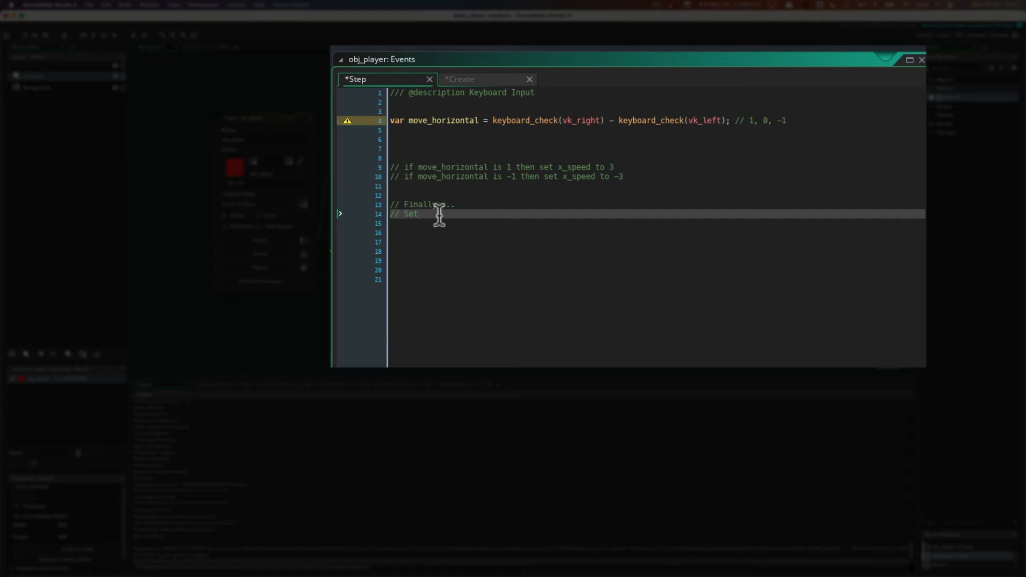
mouse_move(456, 216)
type(" speed")
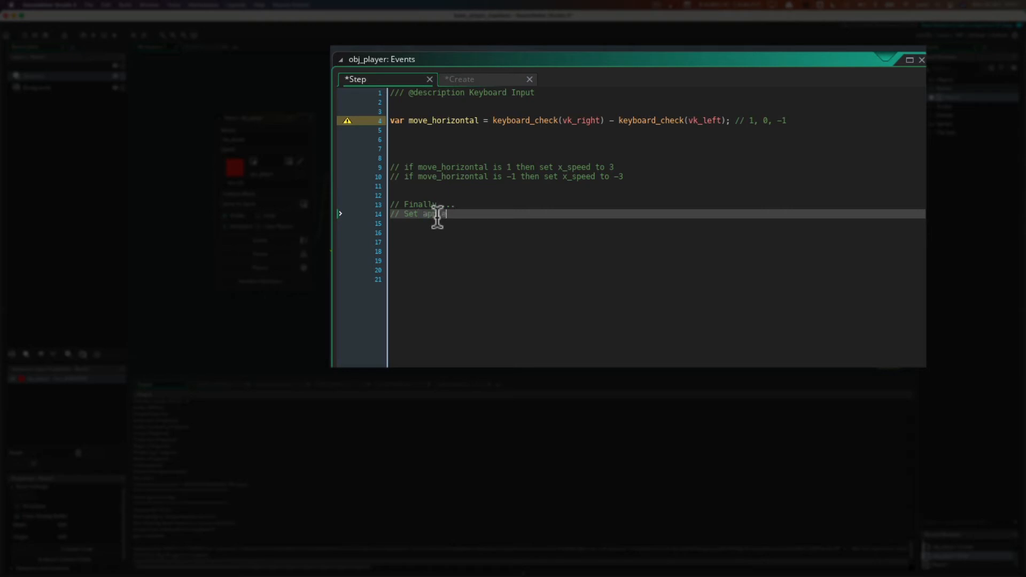
type("to bana")
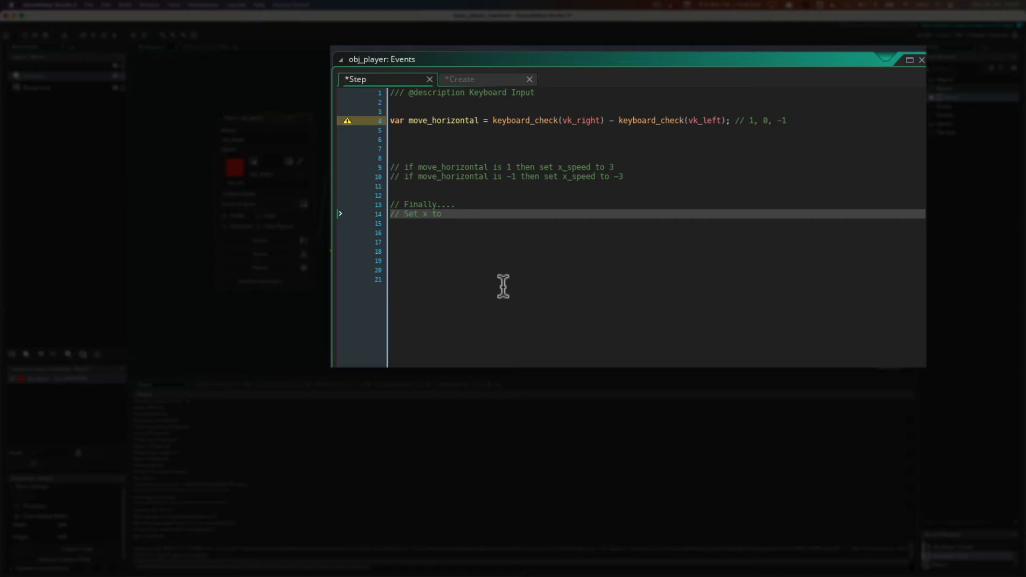
type("x_spe")
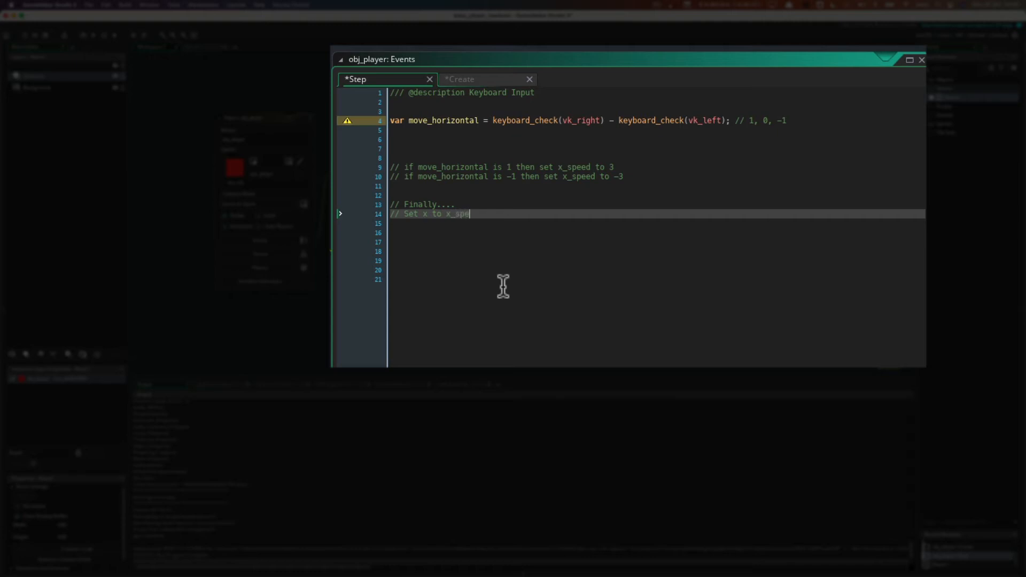
type("ed")
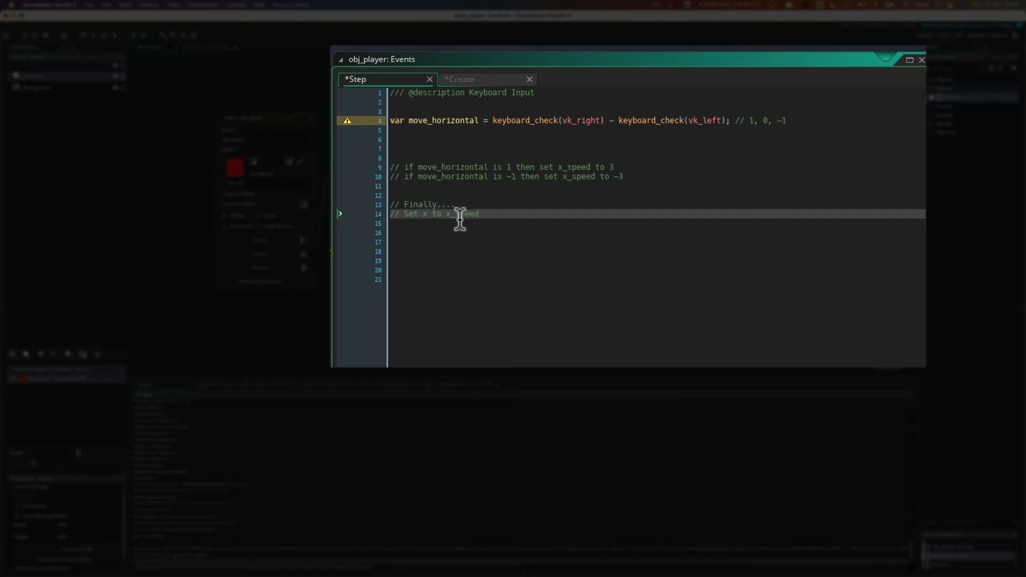
mouse_move(423, 216)
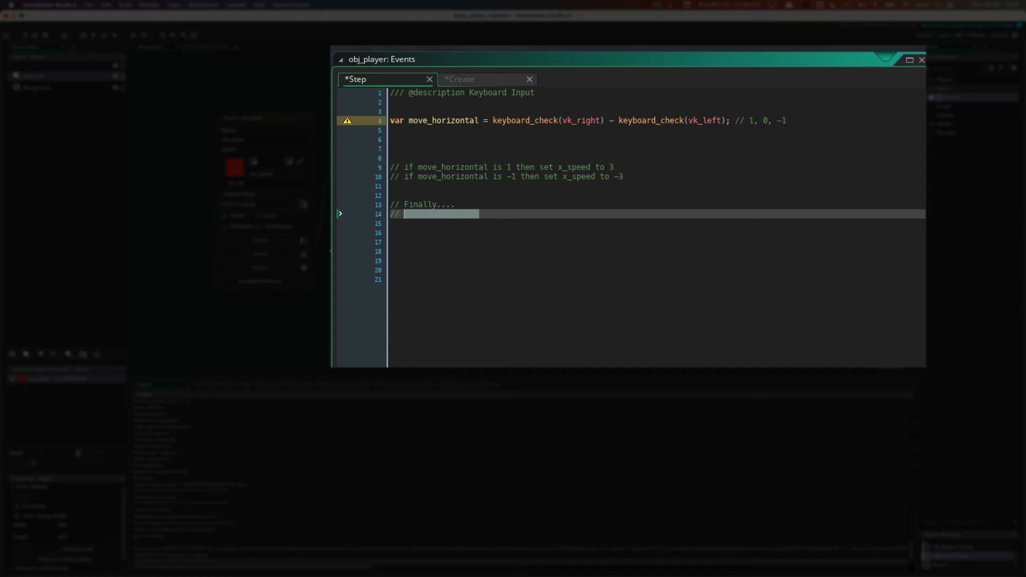
Step: Reword the final comment so it reads 'Add x_speed to x'
type("Add")
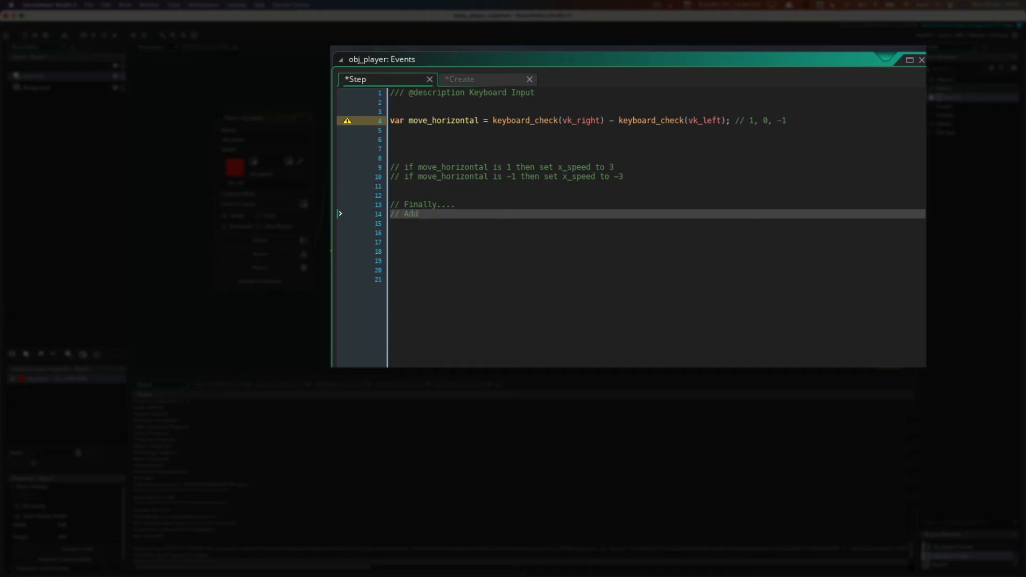
type("x_spp")
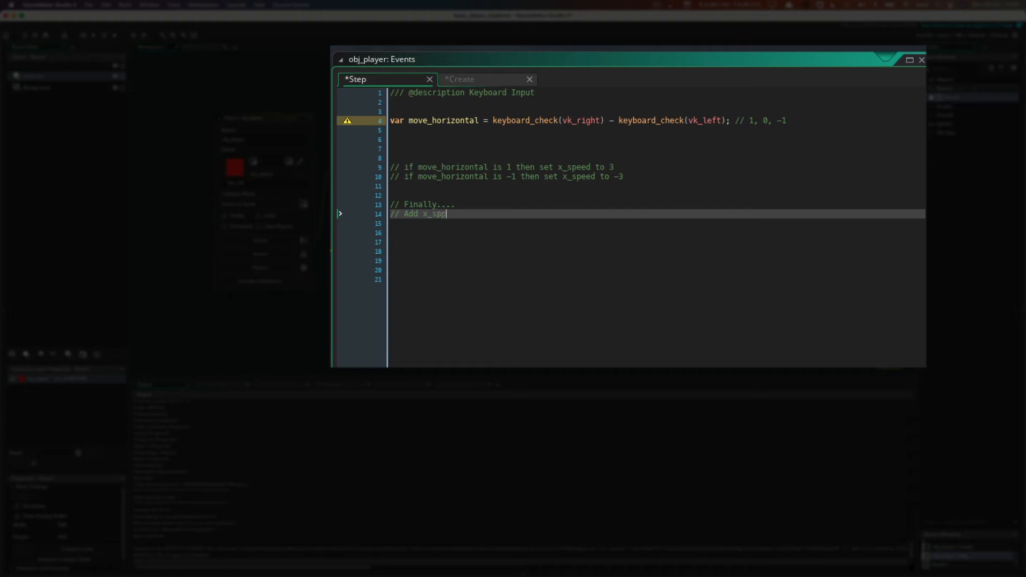
type("eed to x")
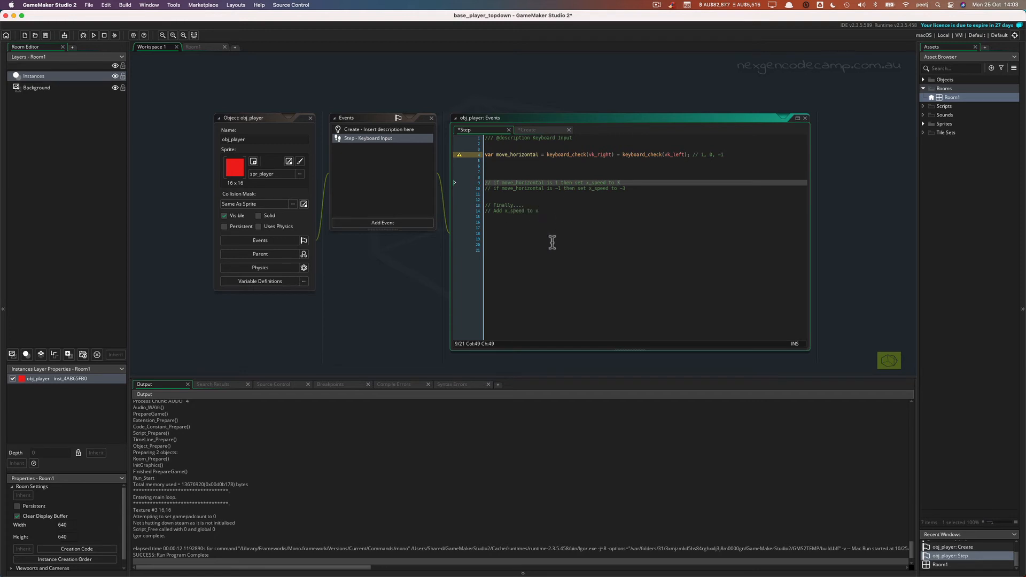
mouse_move(203, 53)
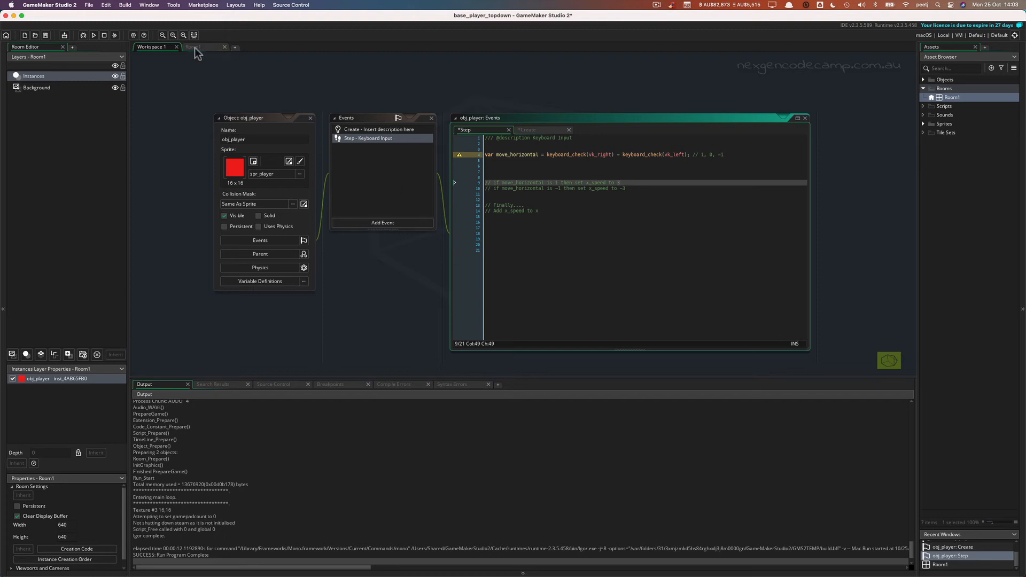
Step: In Room1, drag the obj_player instance around and leave it further right across the room
left_click(204, 46)
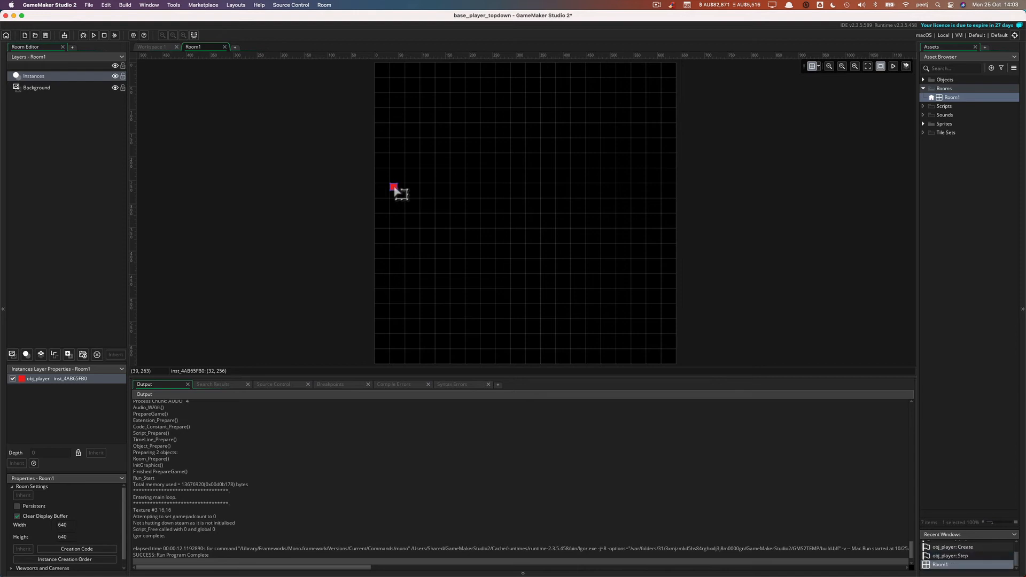
left_click_drag(393, 188, 410, 188)
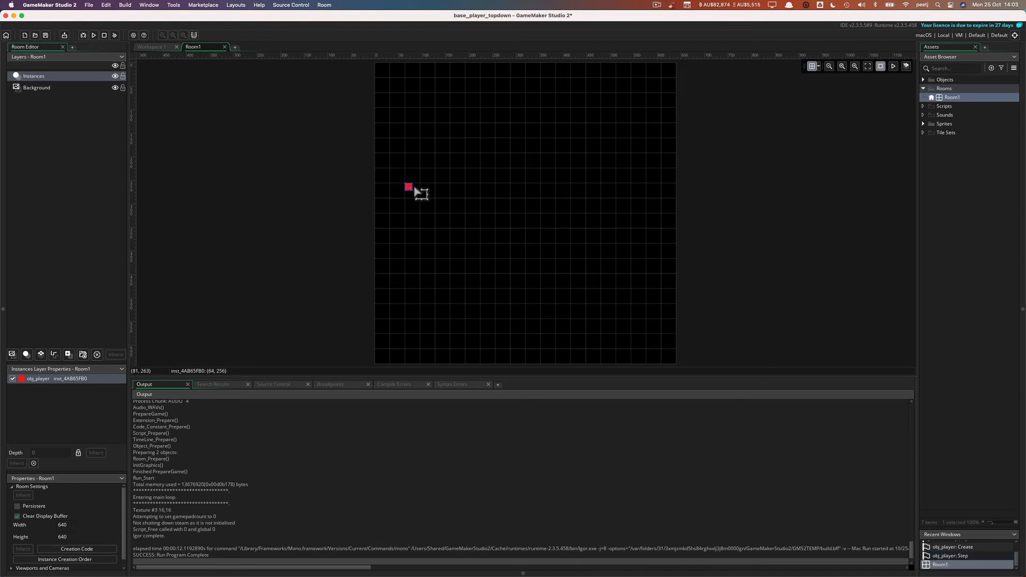
left_click_drag(409, 188, 395, 188)
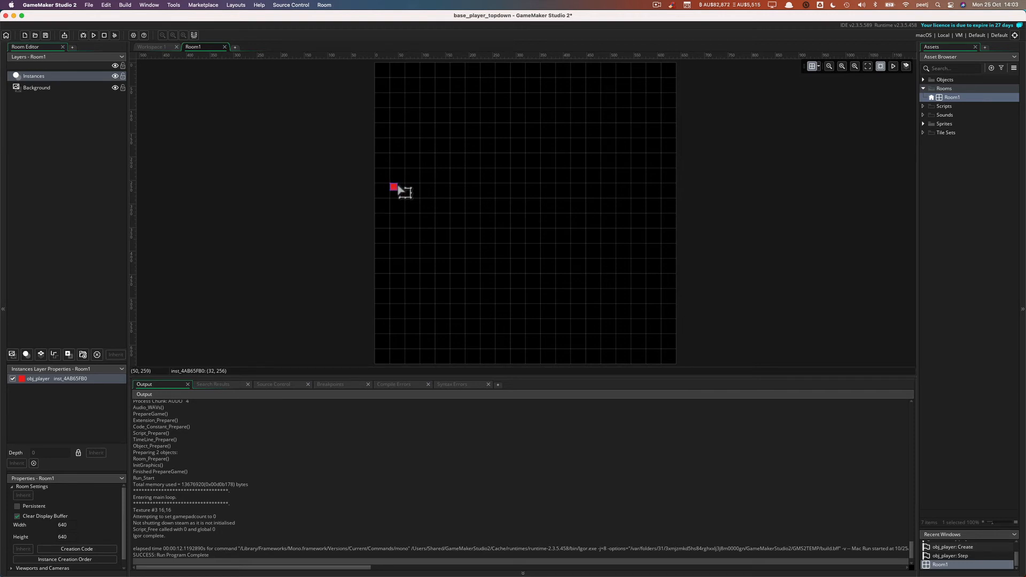
left_click(813, 65)
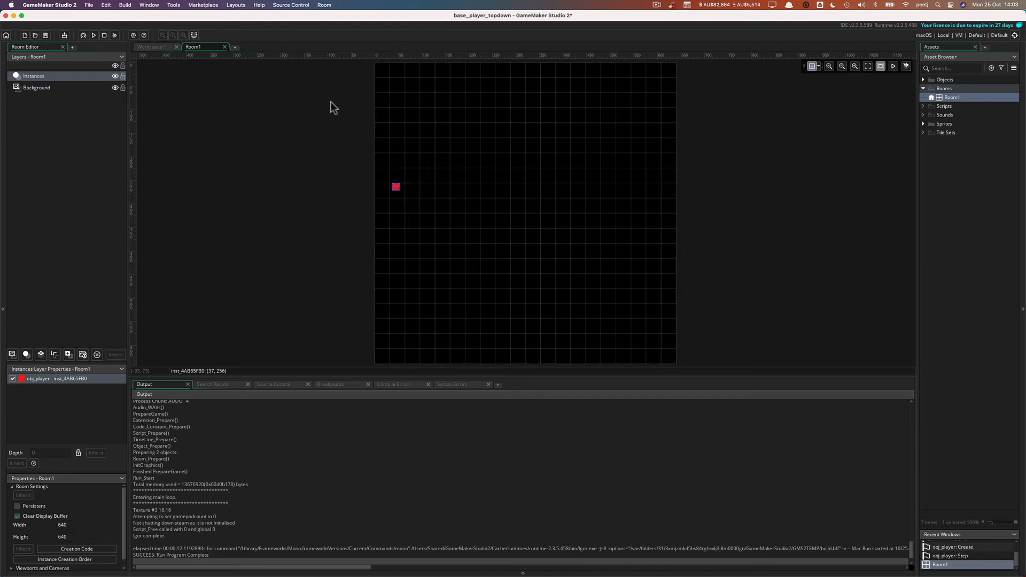
mouse_move(328, 114)
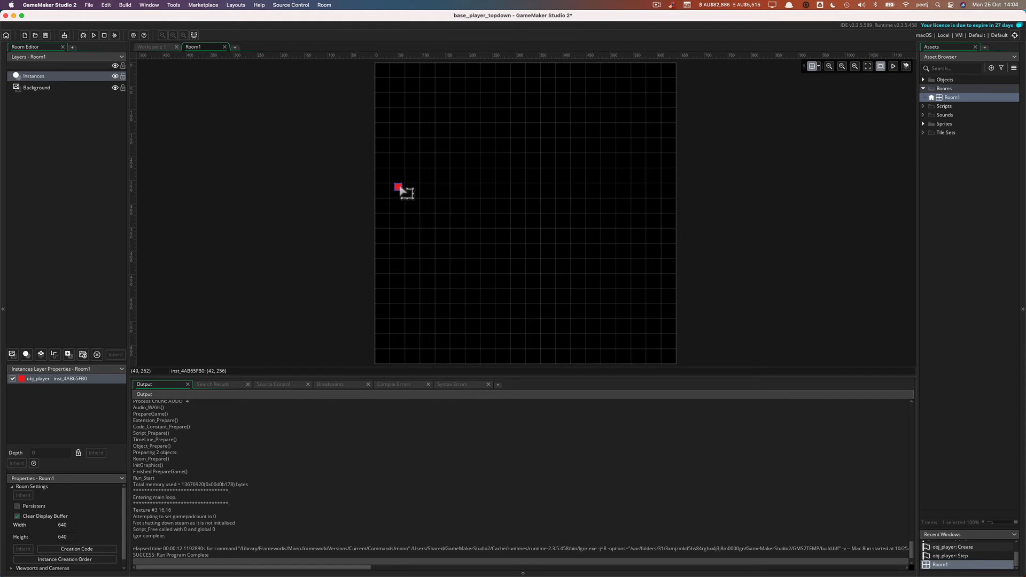
left_click_drag(399, 188, 456, 188)
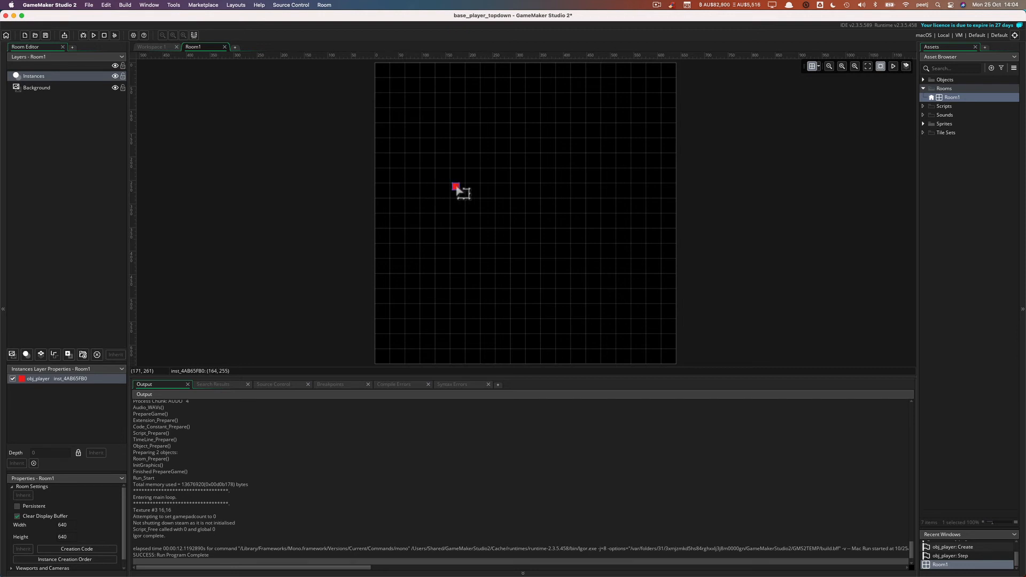
left_click_drag(457, 188, 574, 191)
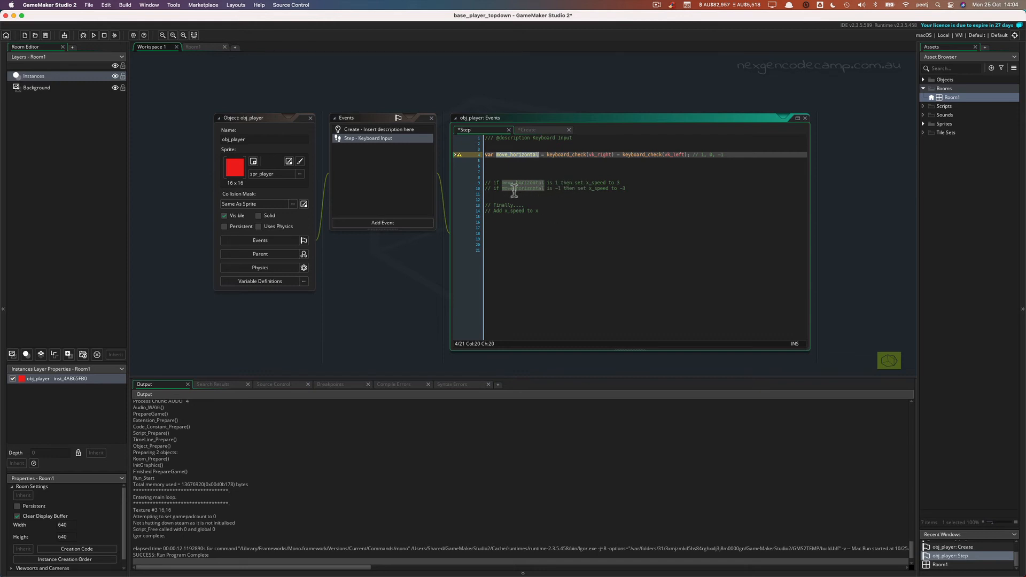
mouse_move(614, 190)
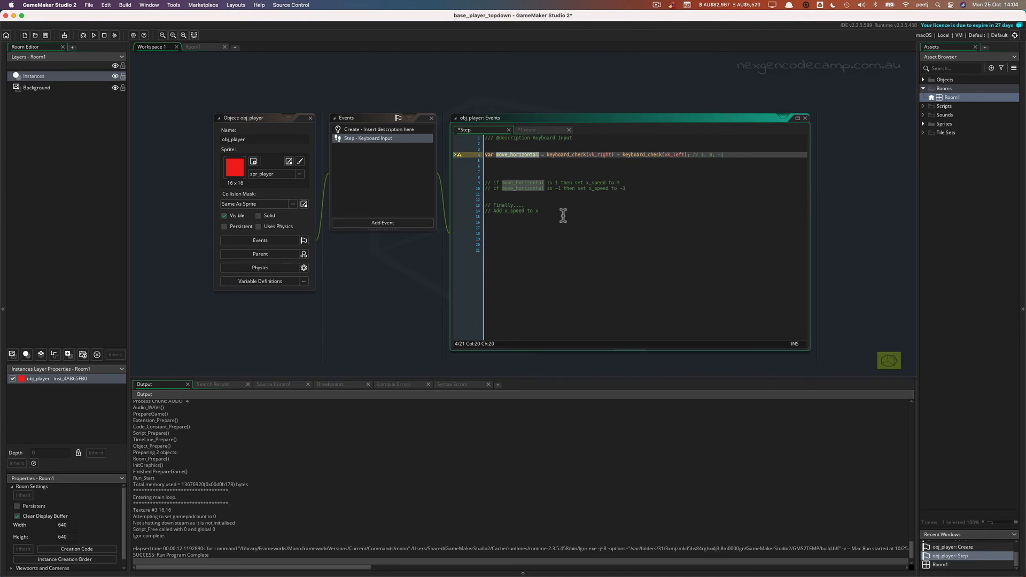
mouse_move(542, 211)
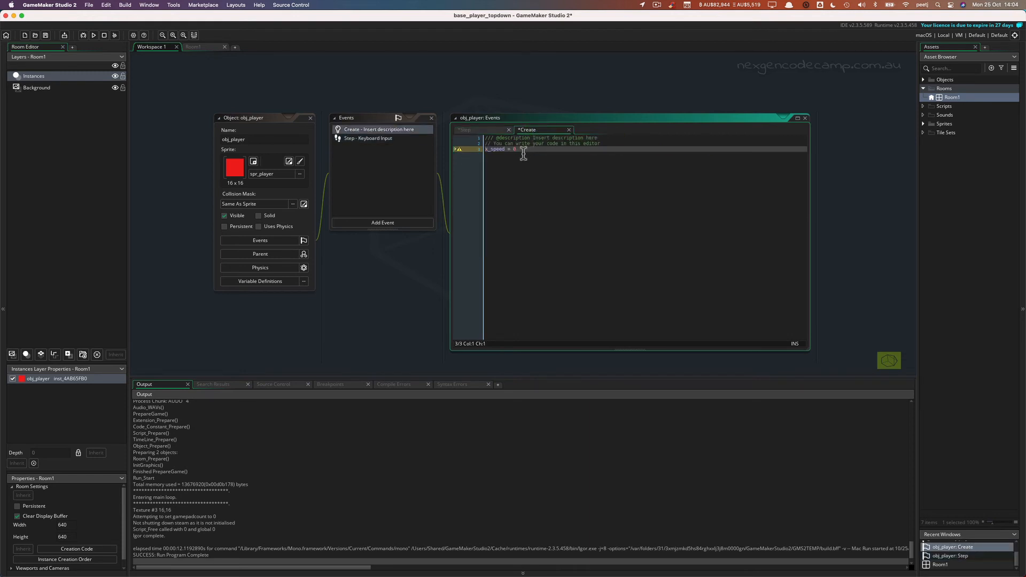
Step: Return to obj_player's Step event code after reviewing x_speed = 0 in Create
left_click(466, 129)
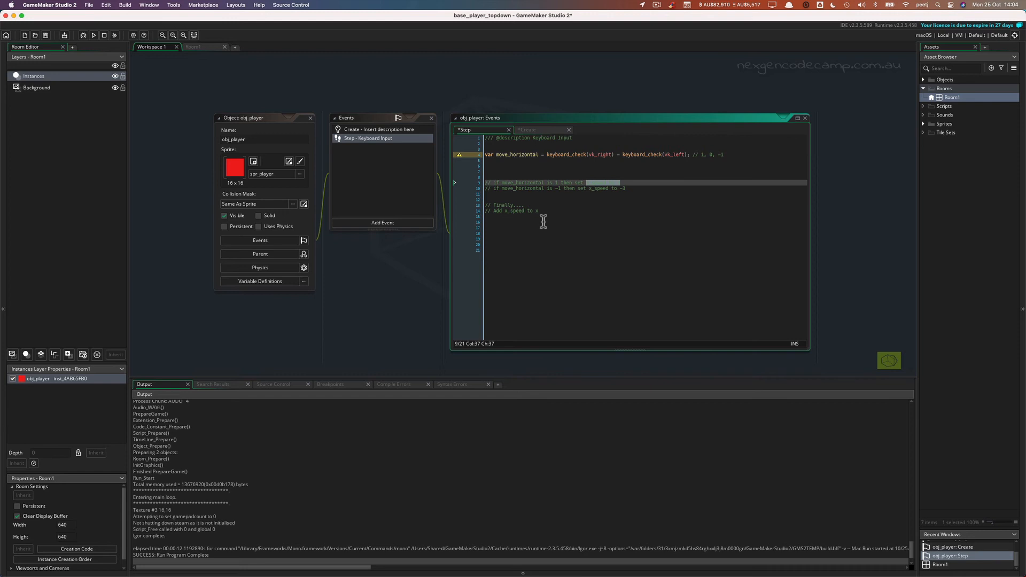
mouse_move(494, 169)
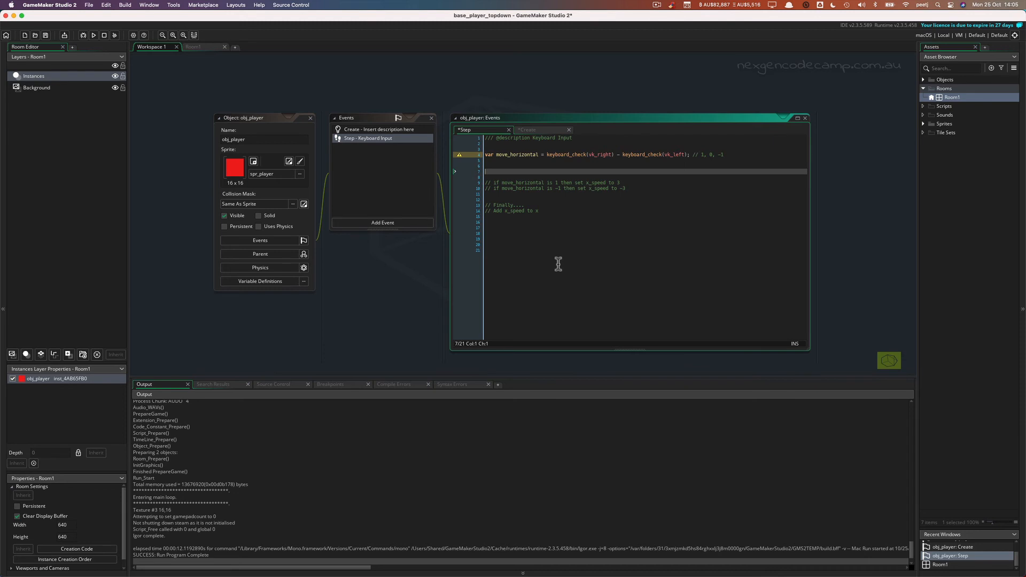
Step: Begin a '// Reset x_spe' comment on a new line in the Step event
type("// Reset")
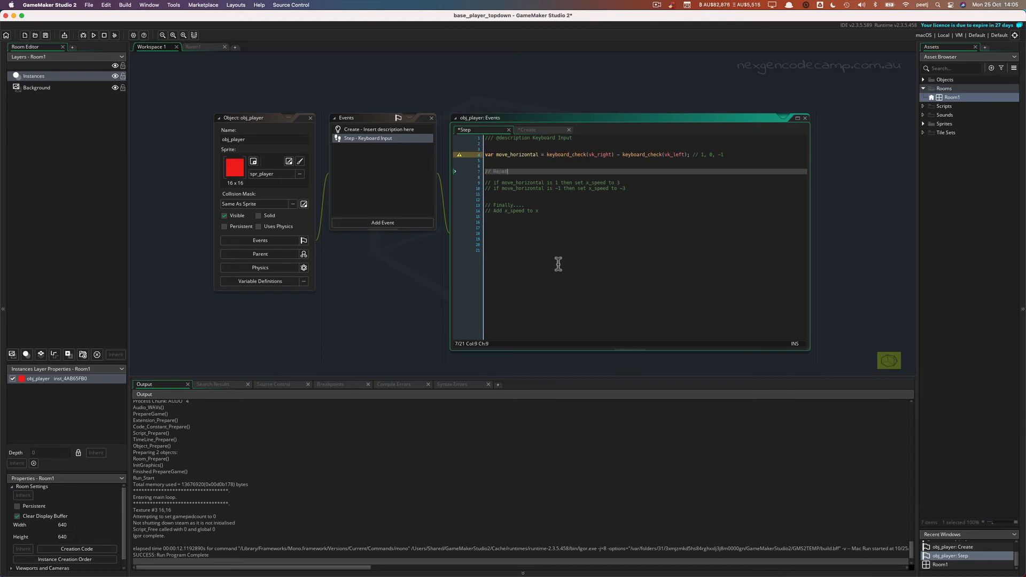
type("x_speed to 0")
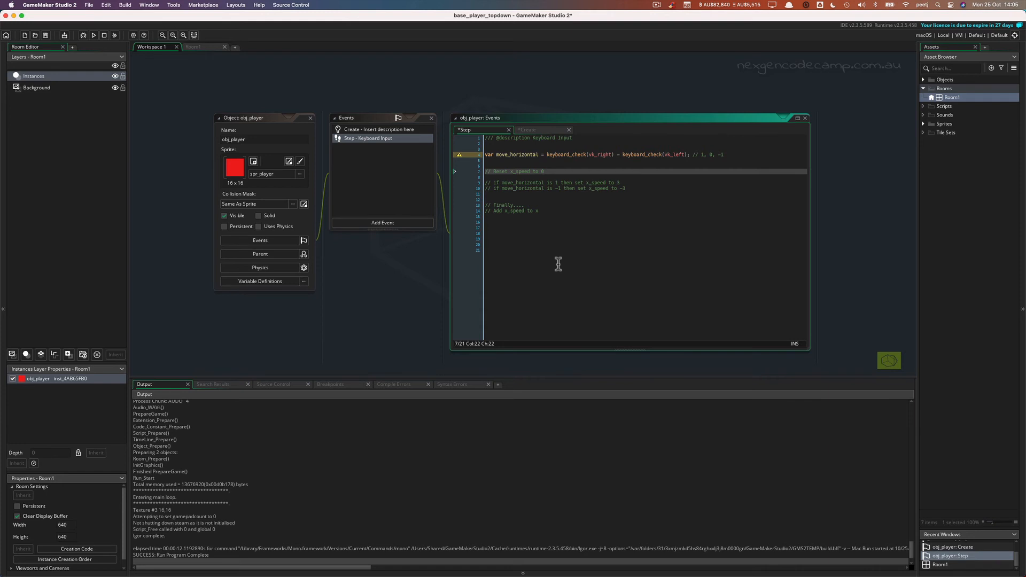
mouse_move(561, 222)
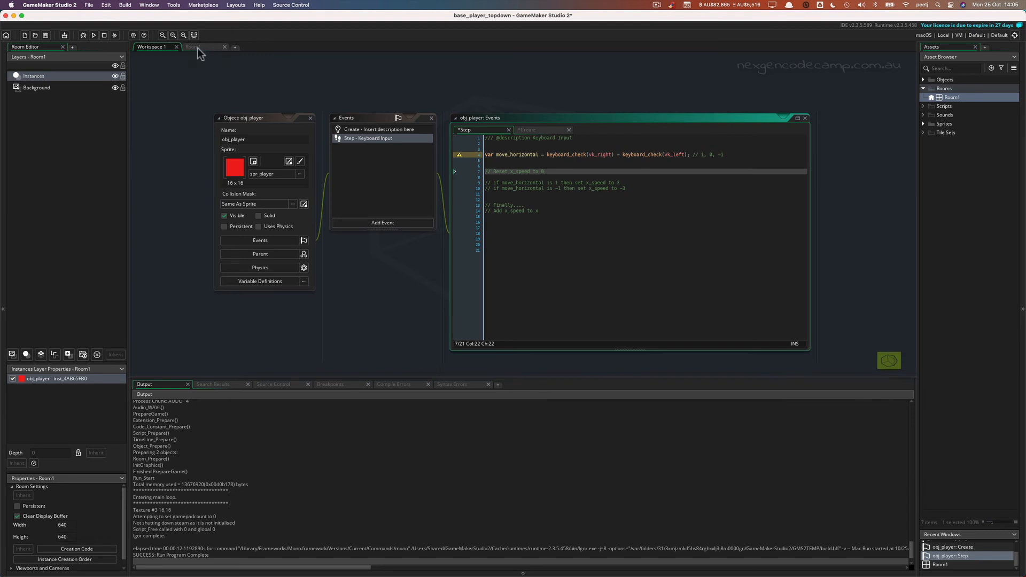
Step: Switch to Room1 and drag the obj_player instance left, then further right
left_click(191, 46)
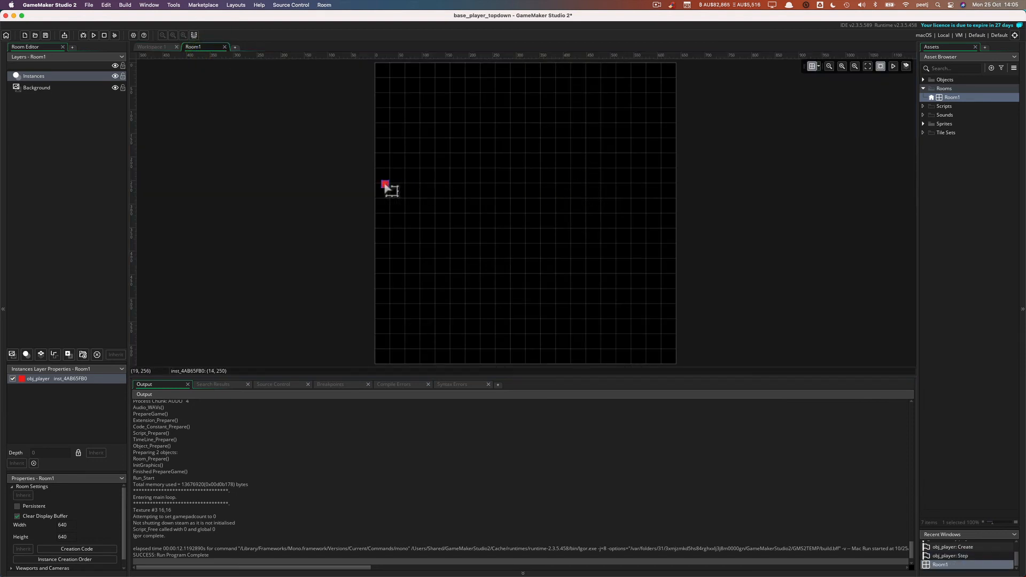
left_click_drag(385, 185, 428, 185)
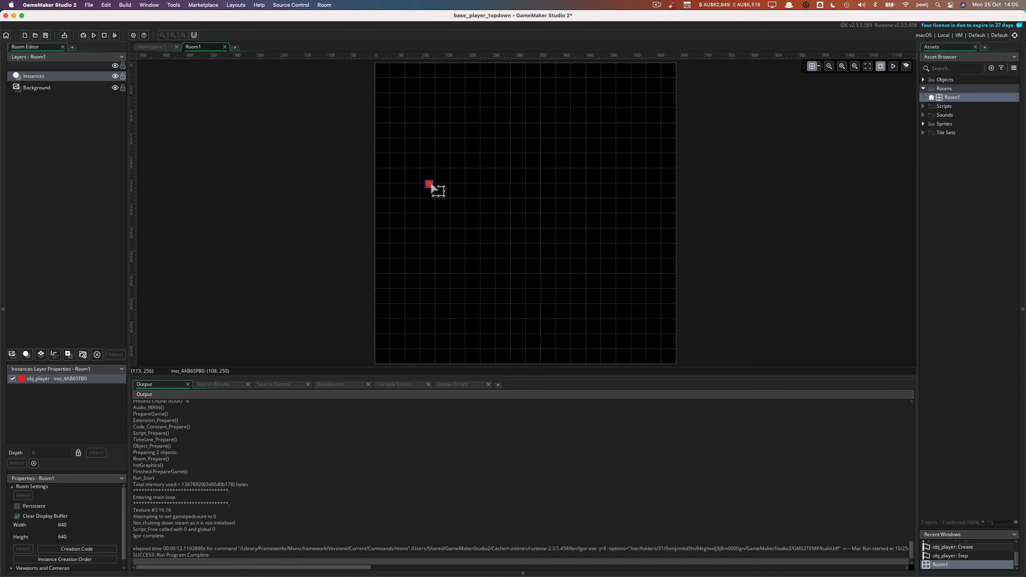
left_click_drag(429, 185, 514, 185)
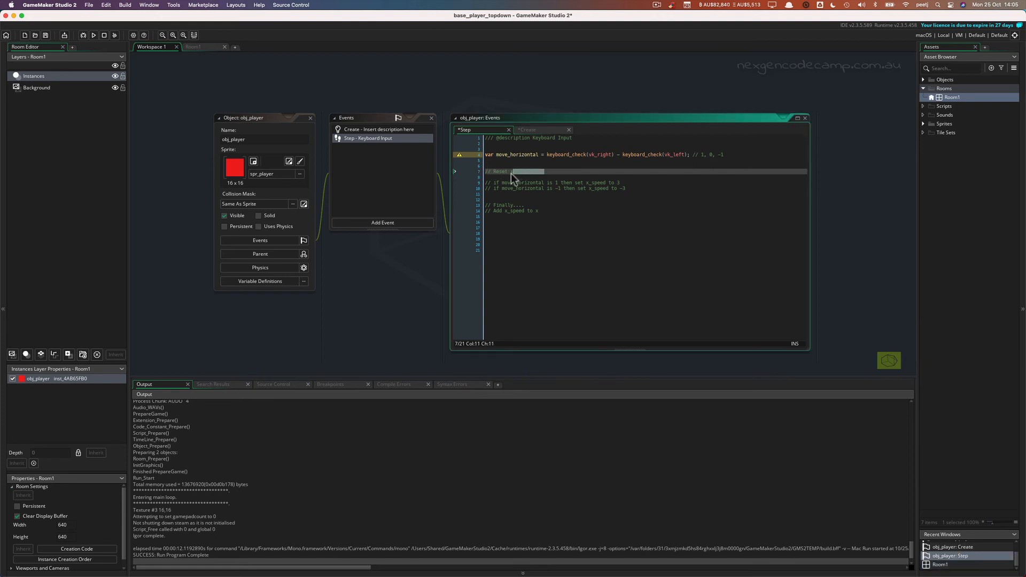
mouse_move(509, 190)
type(" x_speed to 0")
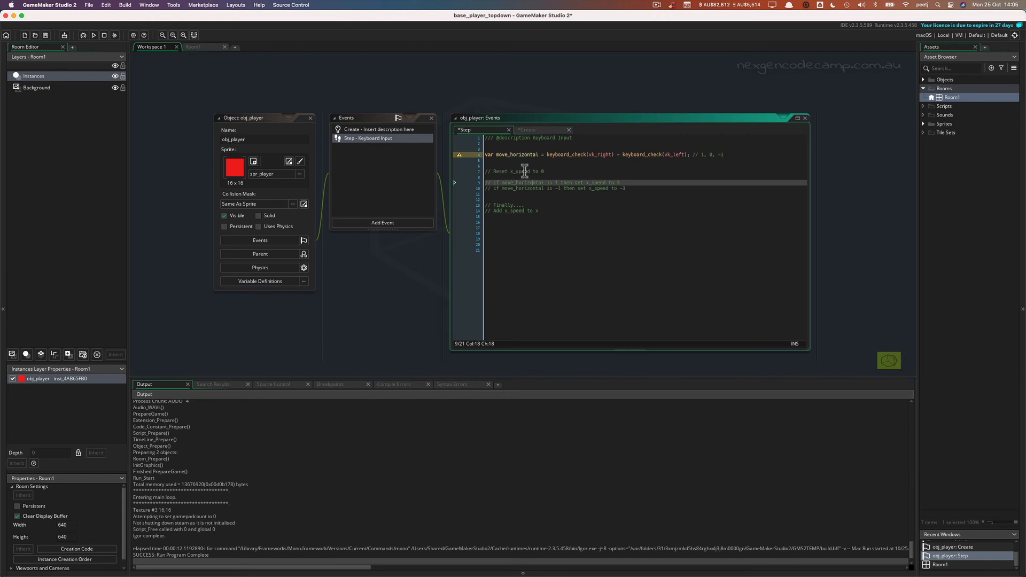
mouse_move(521, 214)
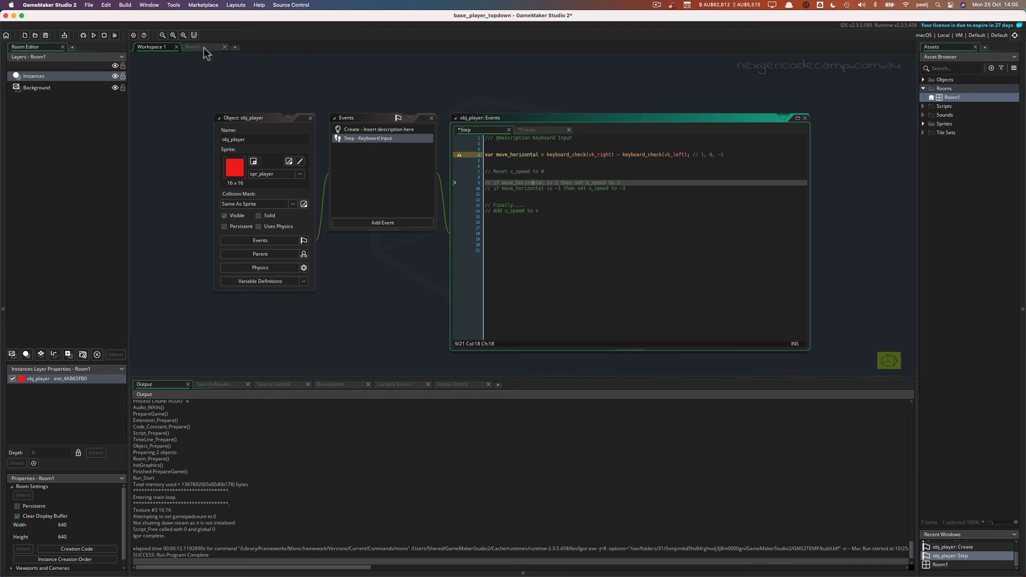
Step: Return to Workspace 1 showing the obj_player Step event code
left_click(193, 46)
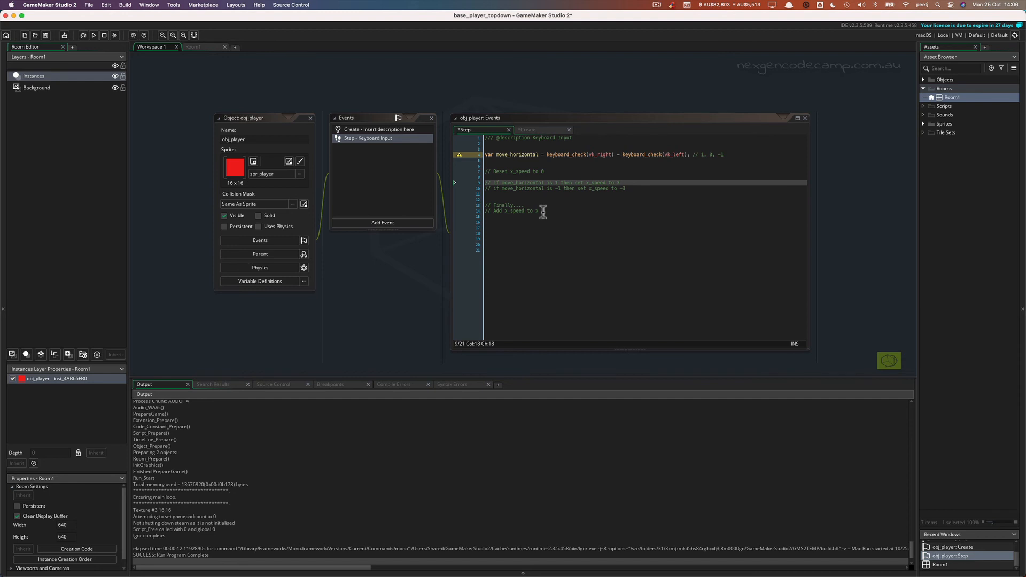
mouse_move(532, 157)
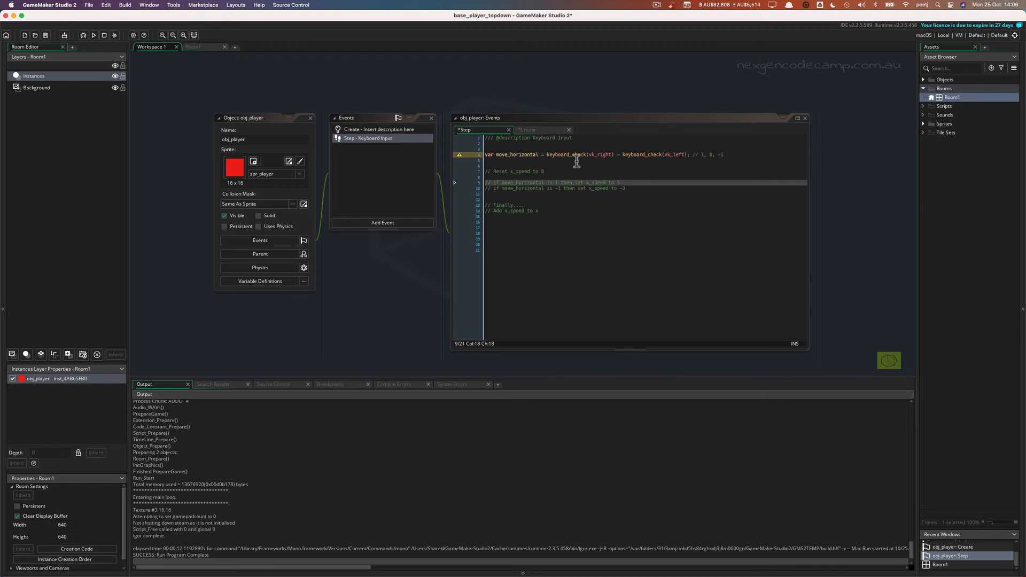
mouse_move(515, 156)
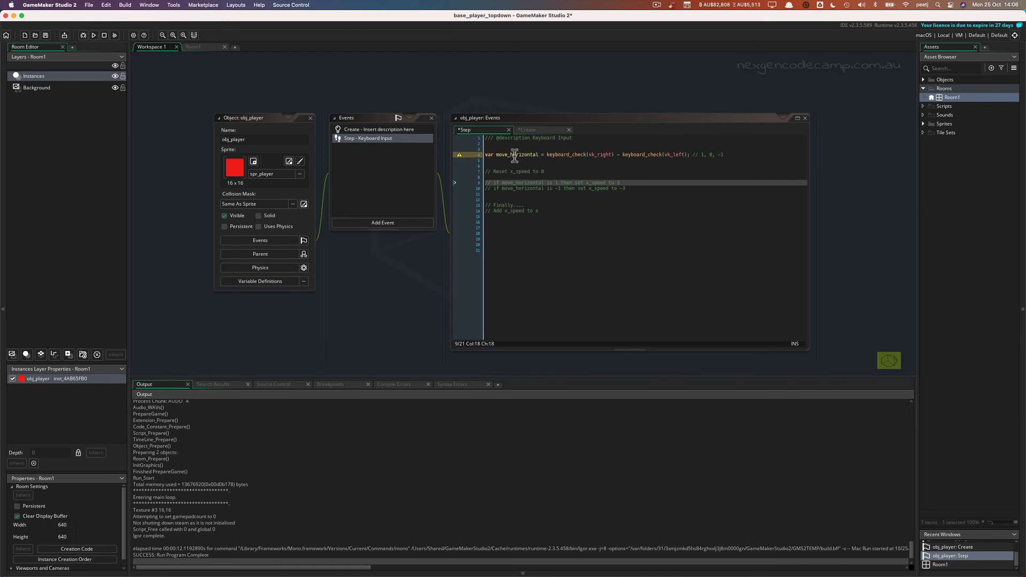
mouse_move(551, 171)
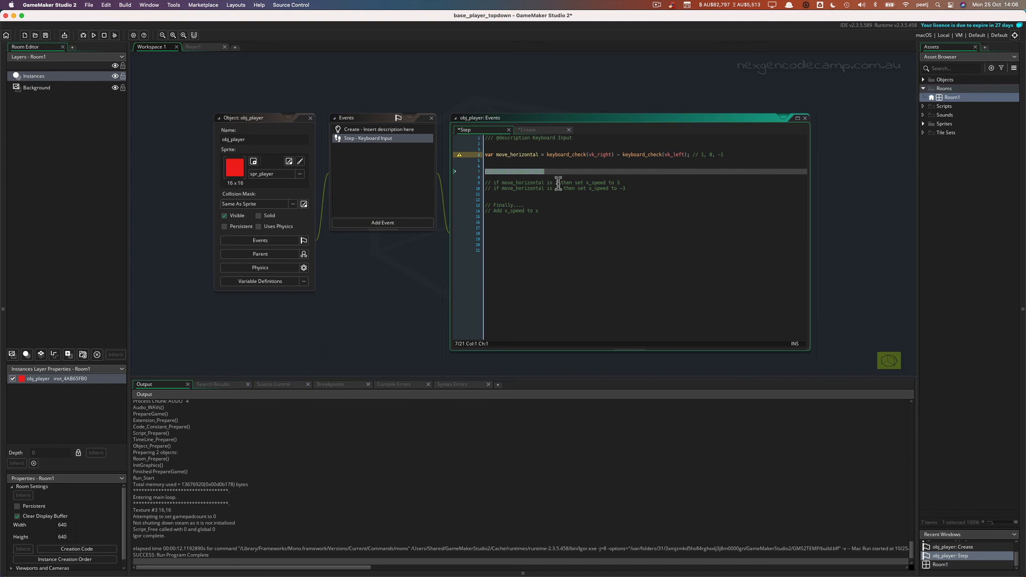
mouse_move(525, 196)
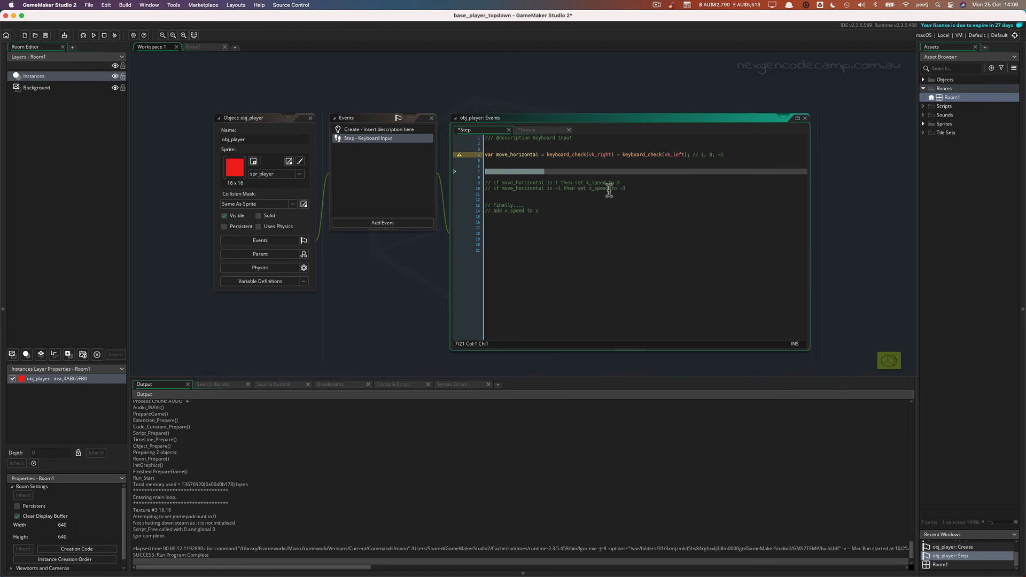
Step: Write '// Reset x_speed to 0' above the if comments, then switch to Room1
type("// Reset x_speed to 0")
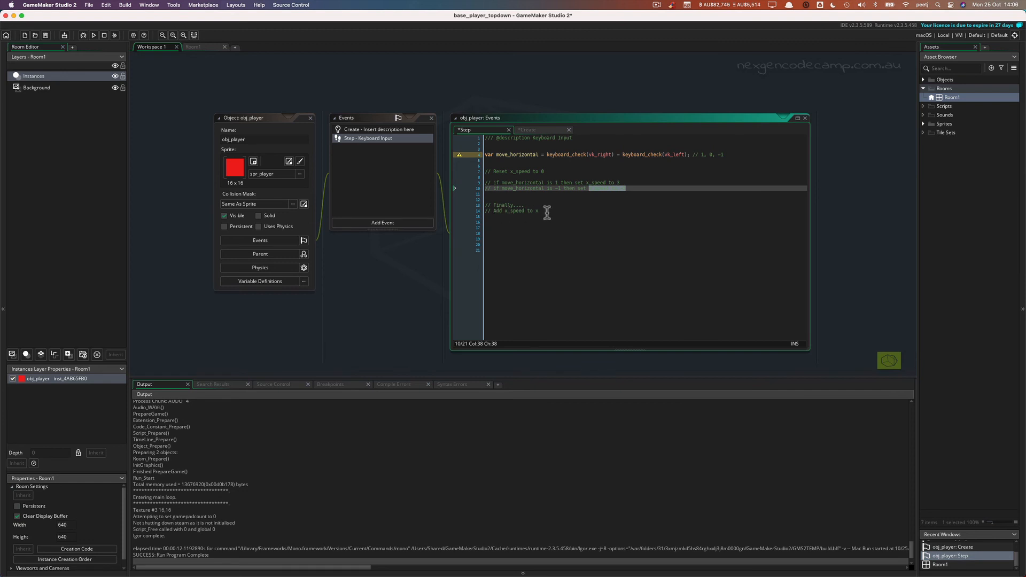
left_click(194, 46)
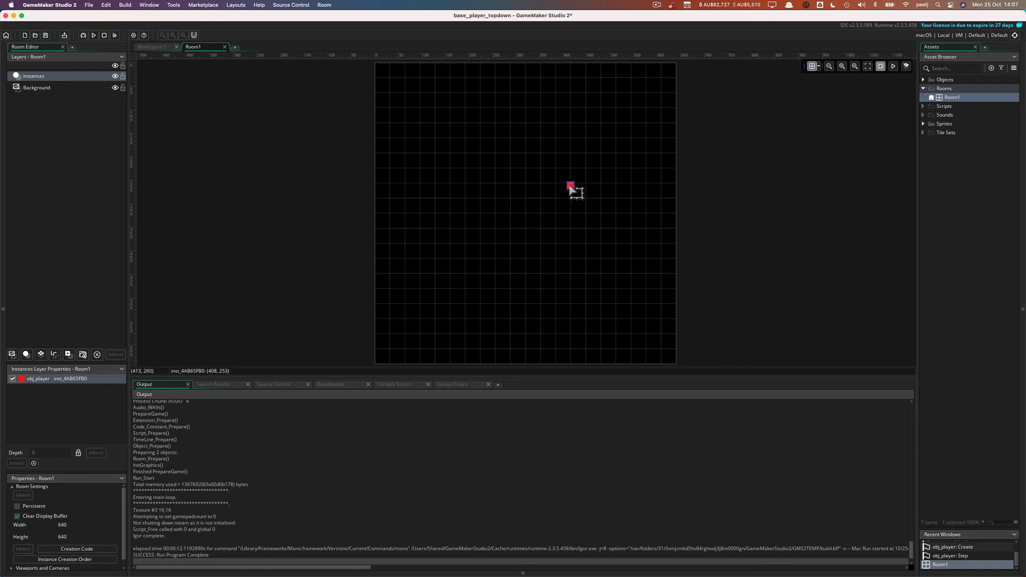
Step: Drag the obj_player instance into Room1's left half and return to the code workspace
left_click_drag(569, 186, 524, 185)
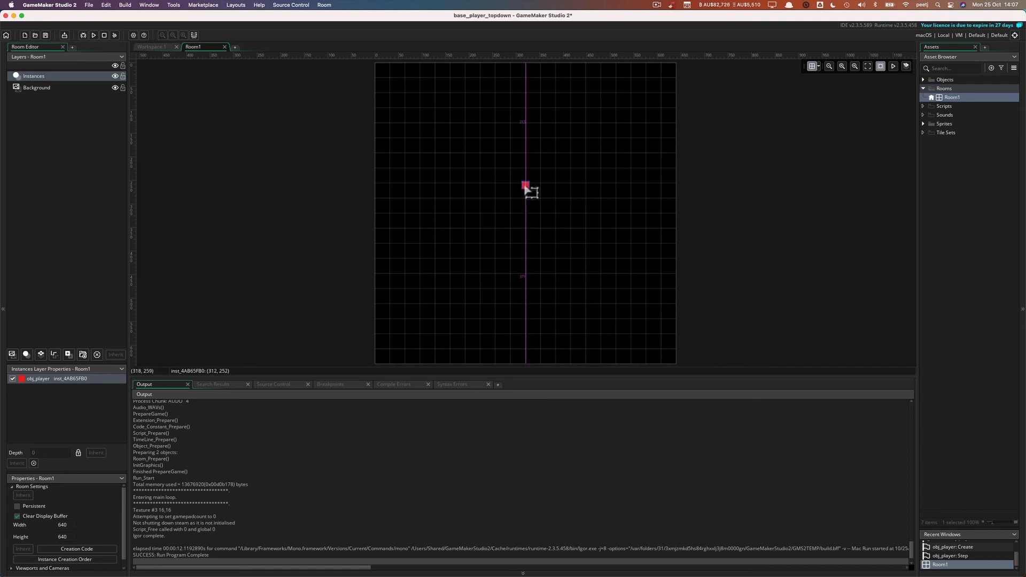
left_click_drag(525, 185, 459, 186)
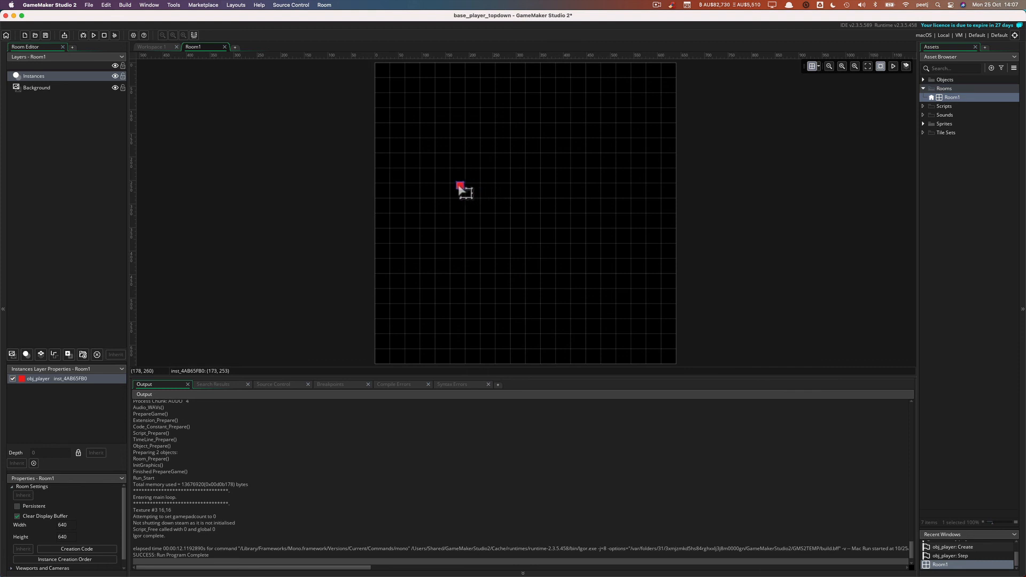
left_click(151, 46)
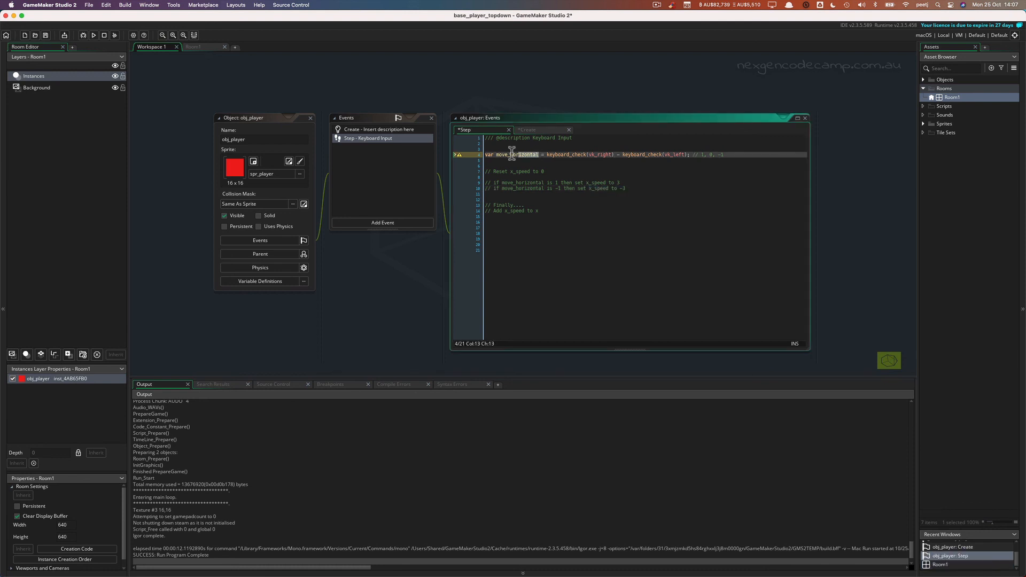
double_click(515, 154)
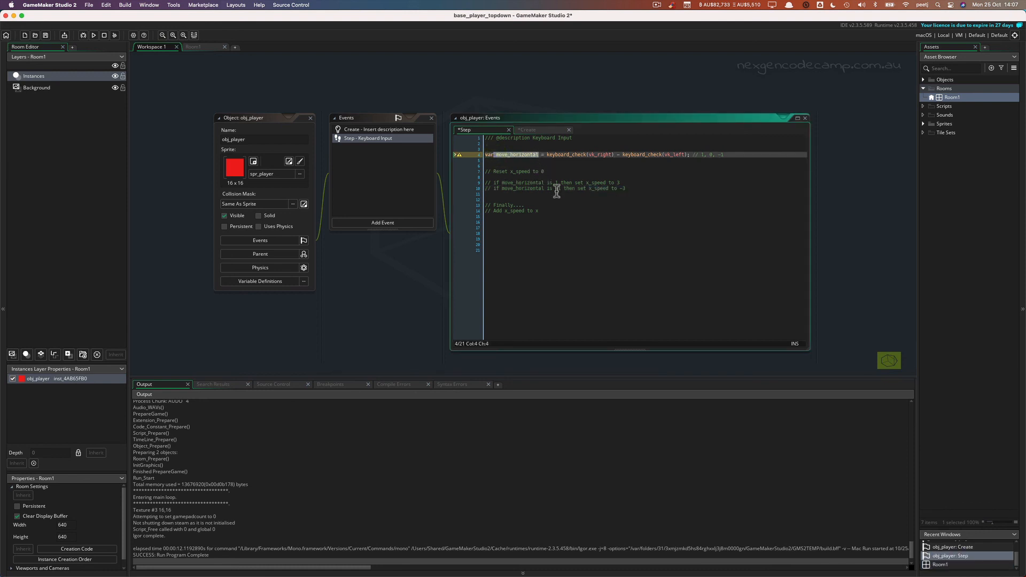
mouse_move(543, 191)
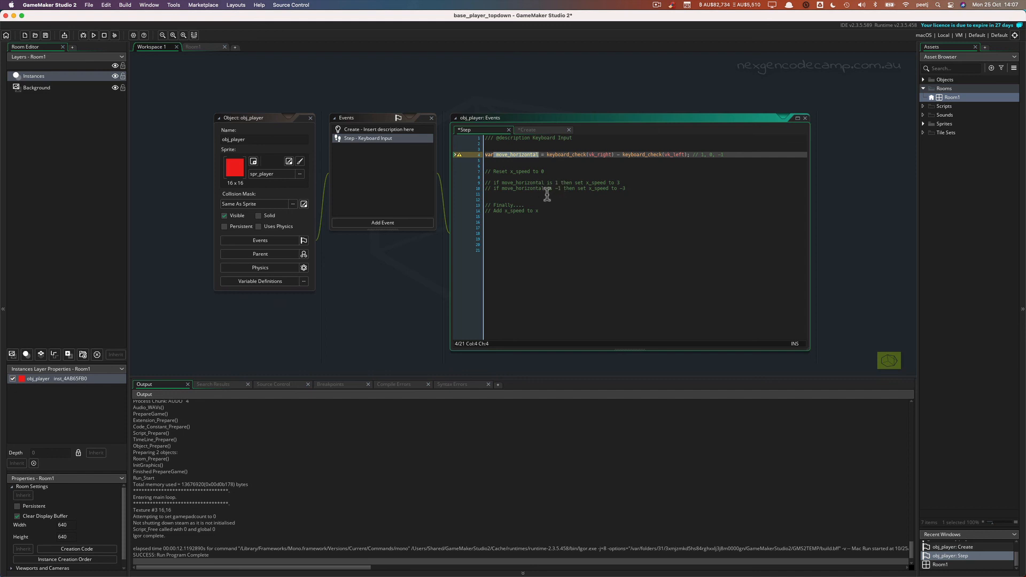
mouse_move(537, 211)
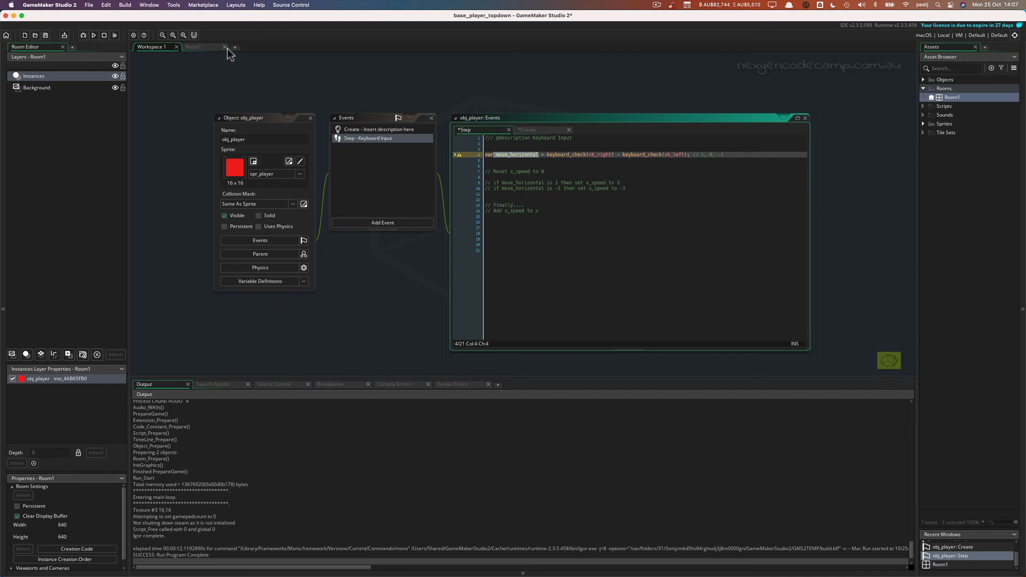
left_click(200, 46)
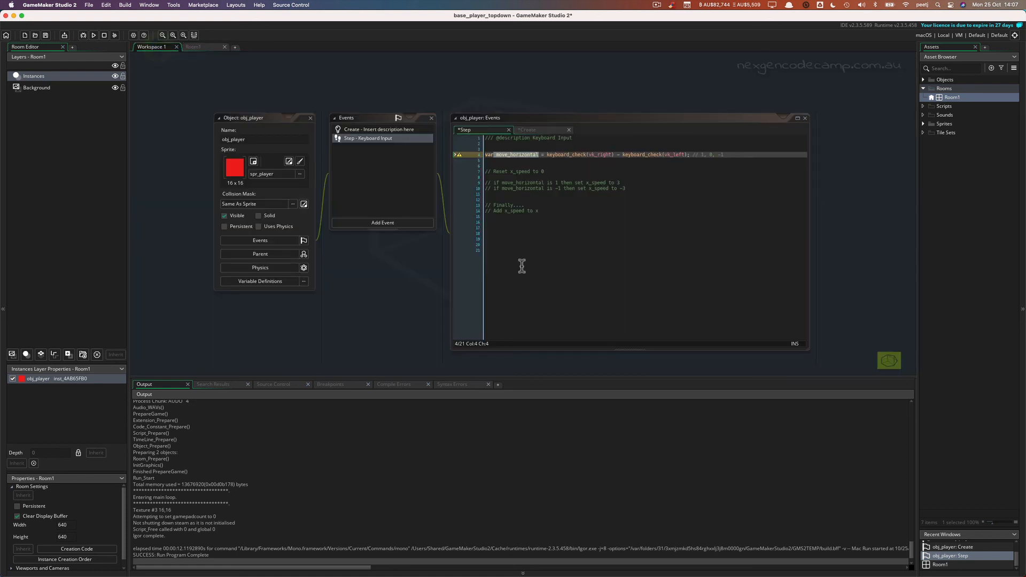
mouse_move(578, 231)
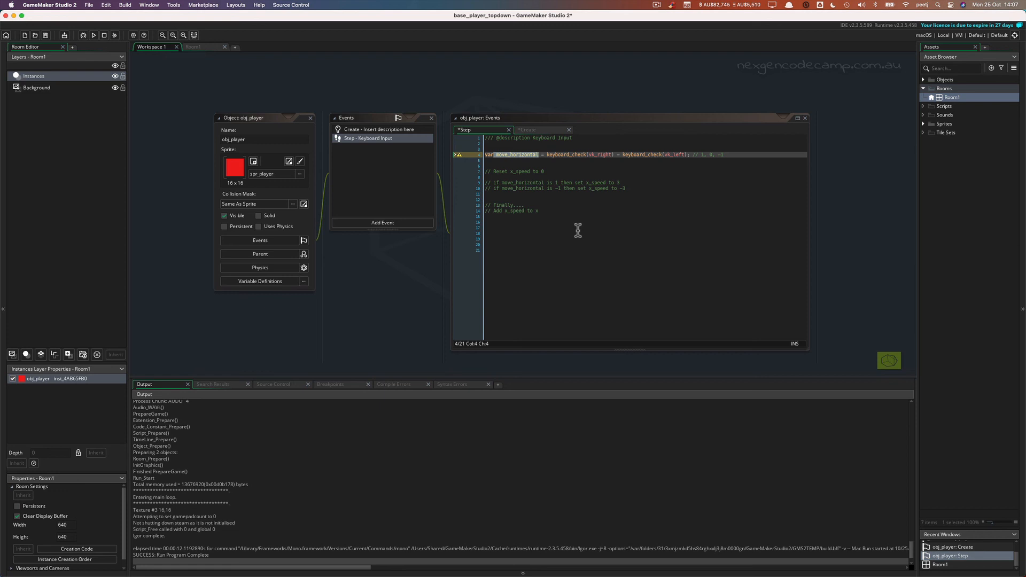
mouse_move(536, 137)
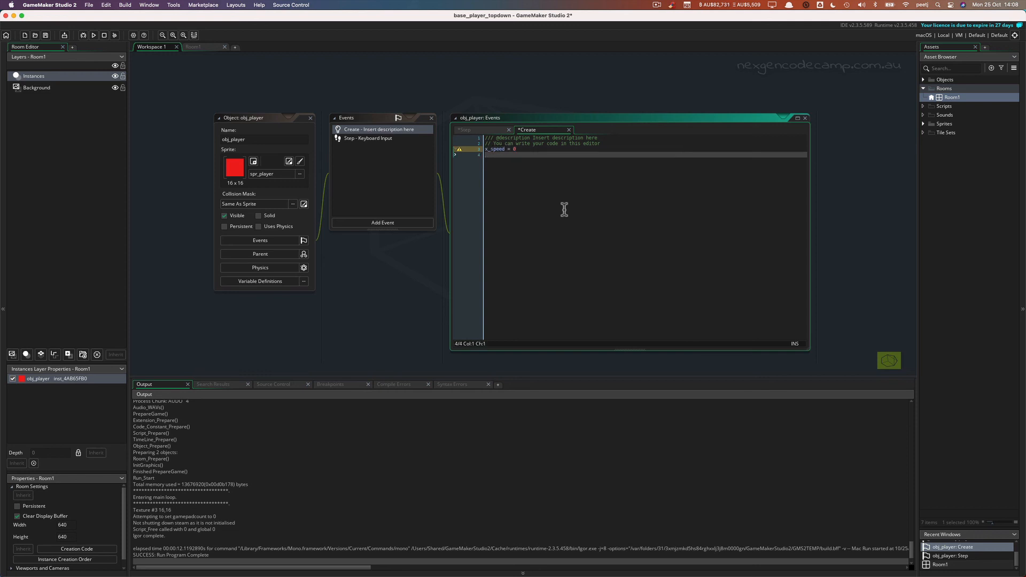
Step: Start typing 'y_' for the y_speed variable in the Create event
type("y_")
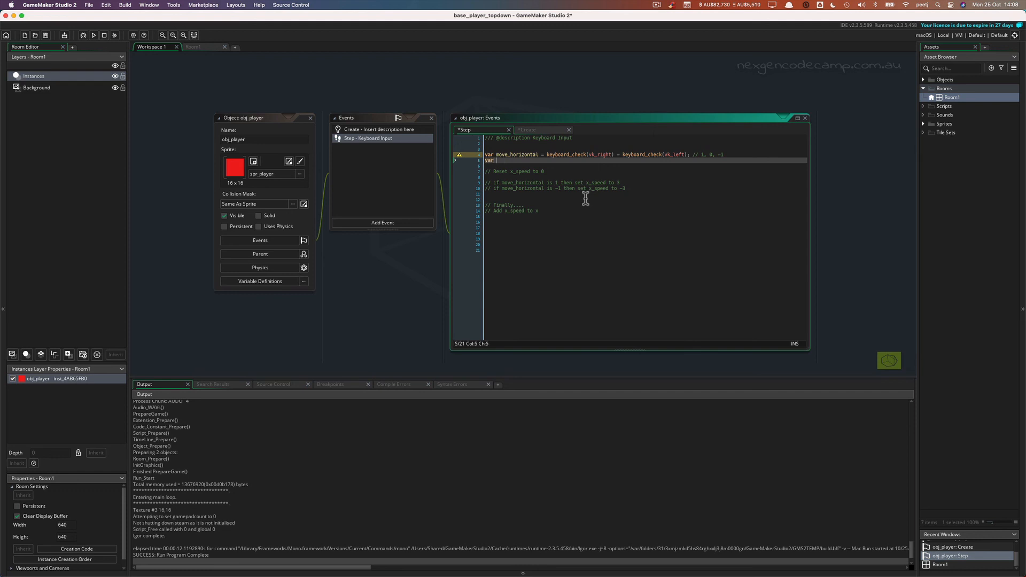
Step: Finish the 'var move_vertical' line beneath move_horizontal in the Step event
type("move_v")
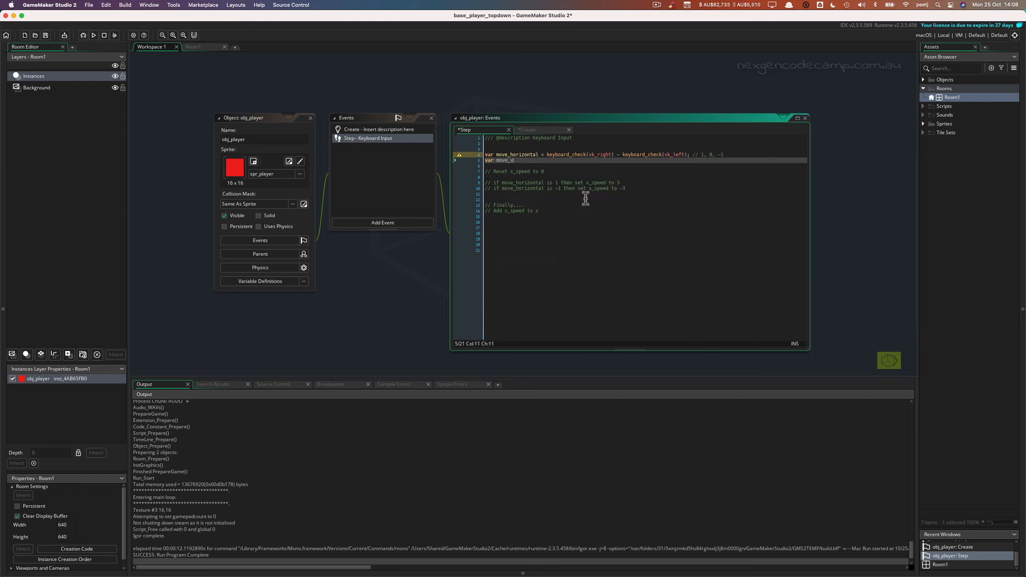
type("ertical")
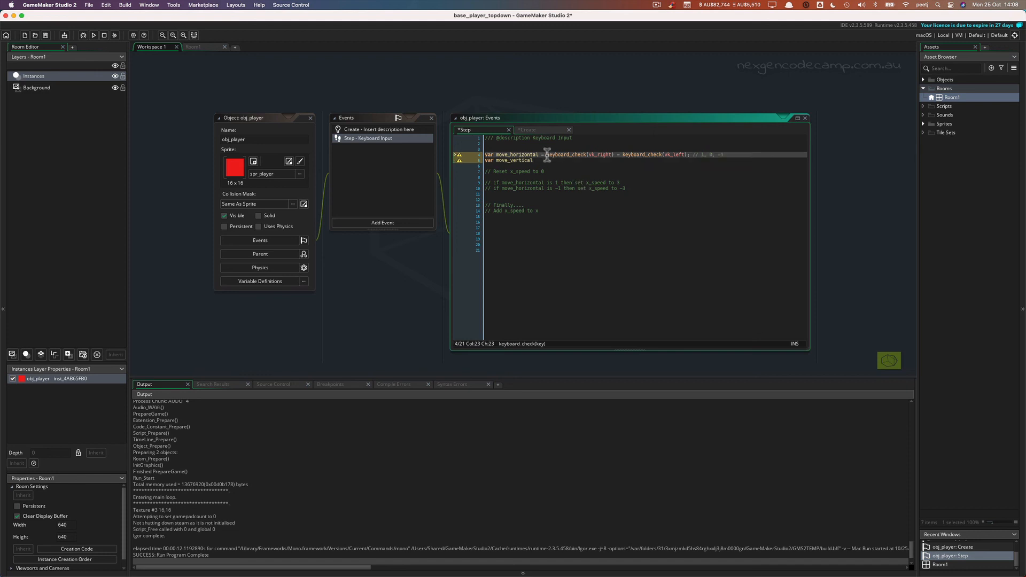
Step: Select the move_horizontal keyboard check expression, then deselect and reposition the caret
left_click_drag(546, 155, 692, 155)
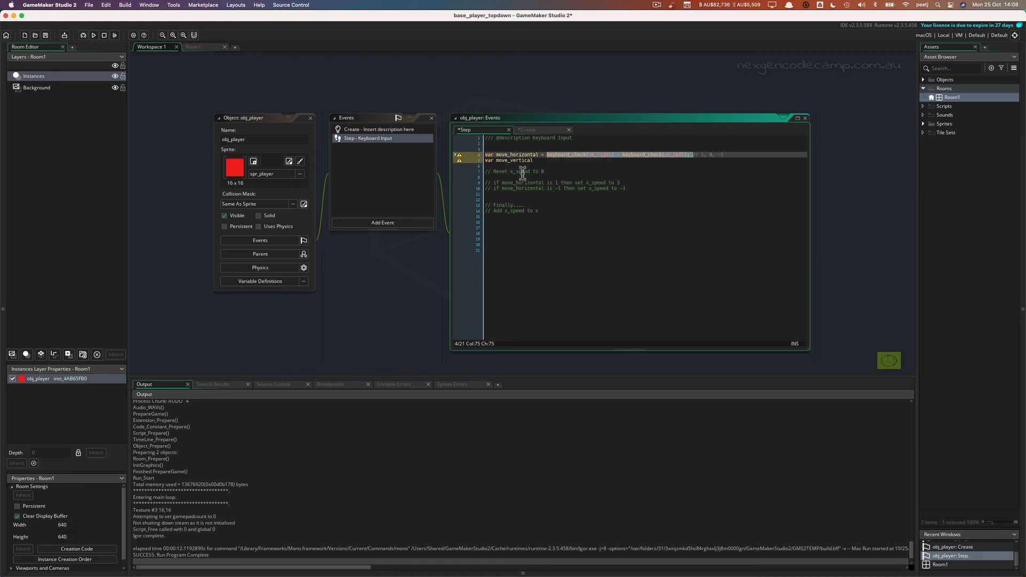
mouse_move(560, 181)
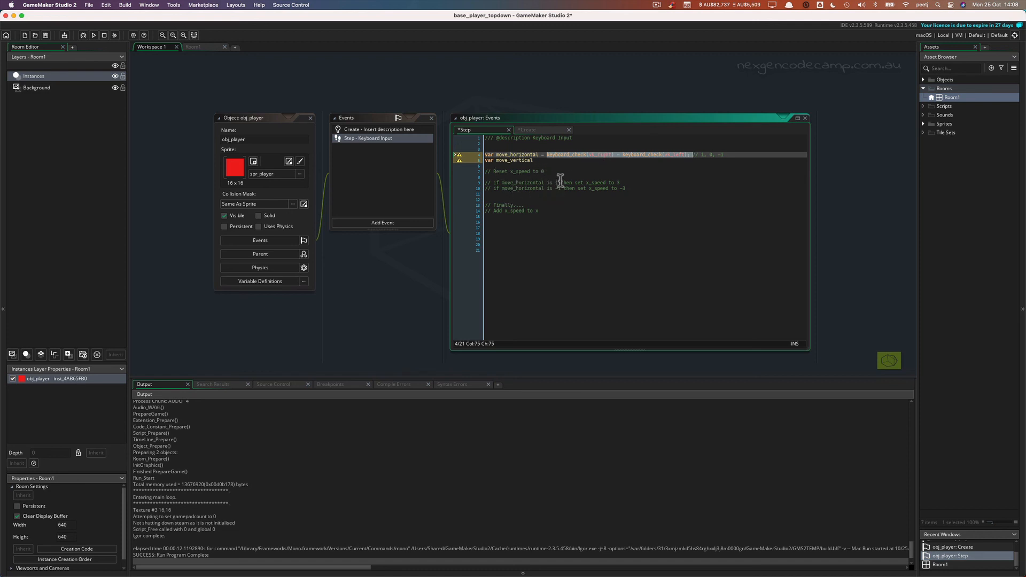
mouse_move(529, 201)
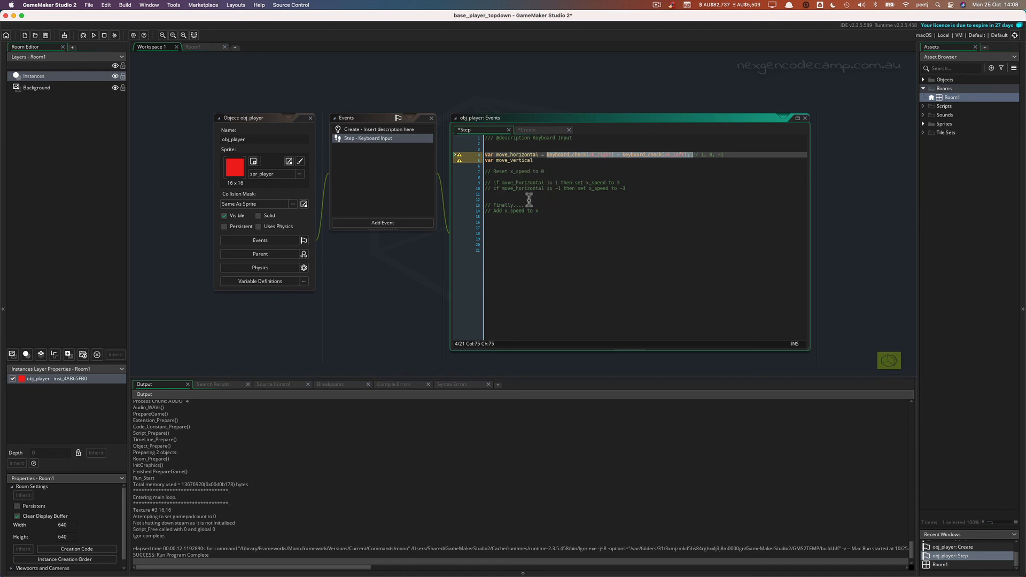
mouse_move(535, 221)
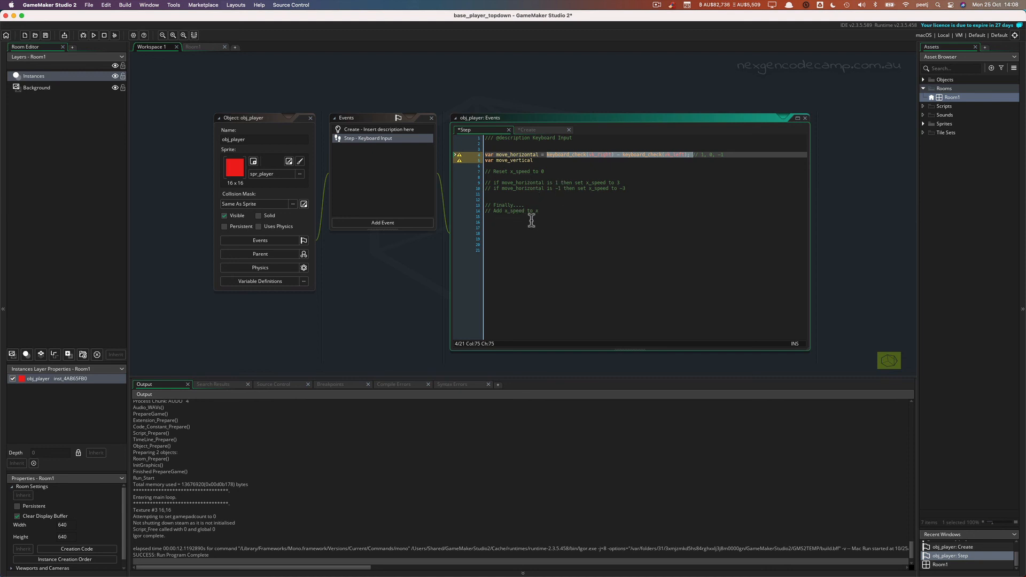
mouse_move(565, 230)
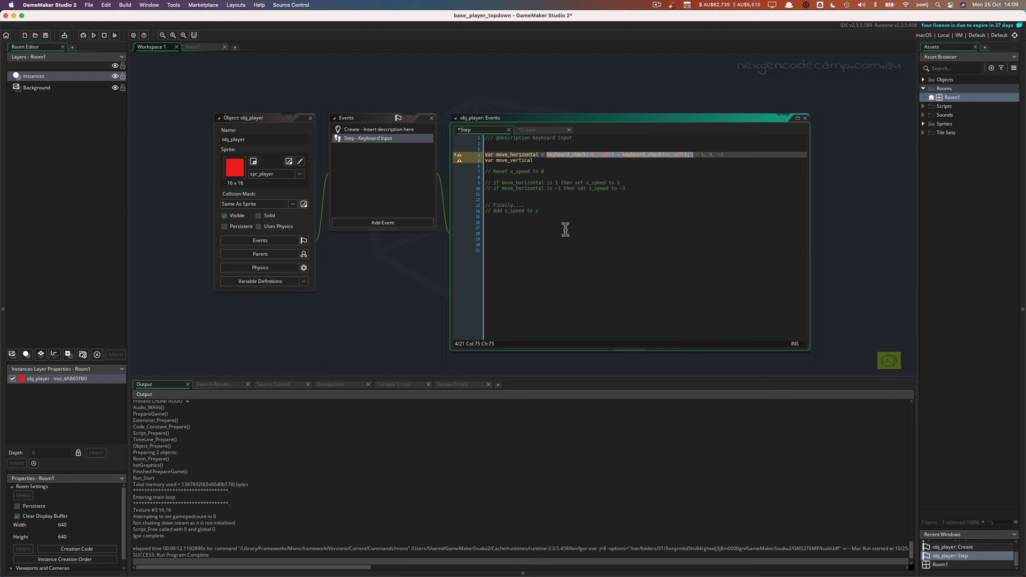
mouse_move(563, 223)
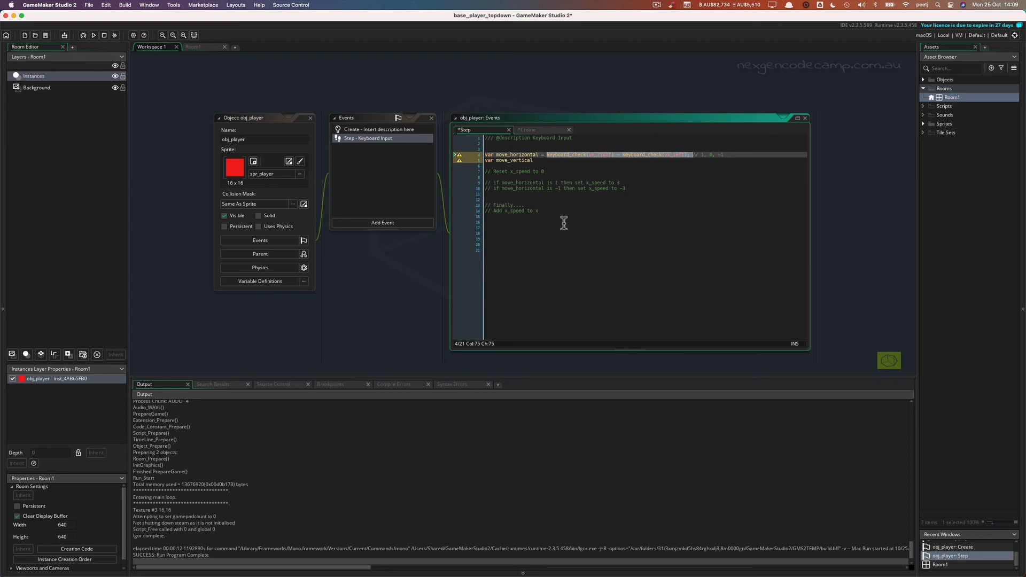
left_click(477, 176)
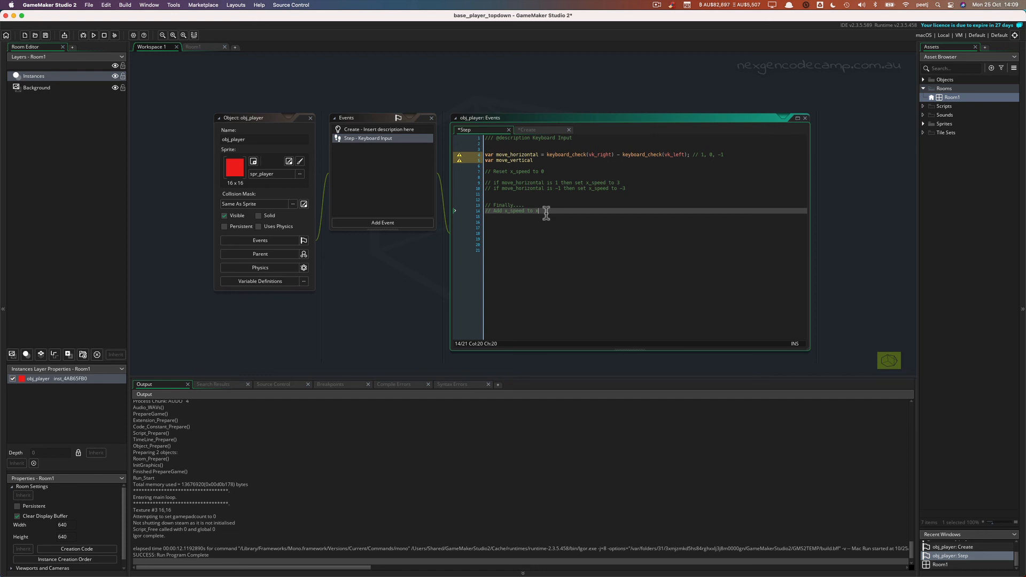
left_click(527, 129)
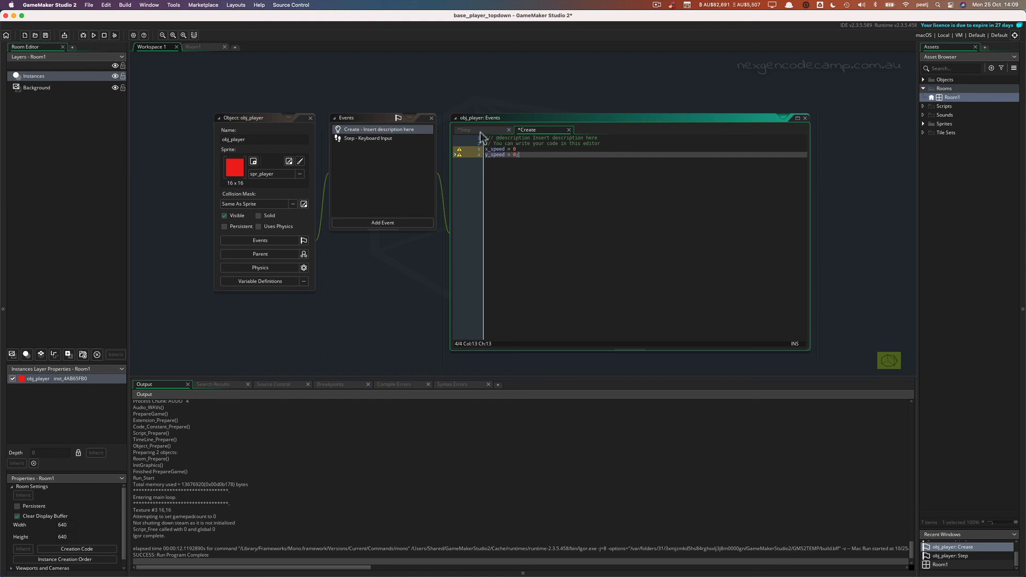
Step: Switch from the Create event back to the Step event code
left_click(465, 130)
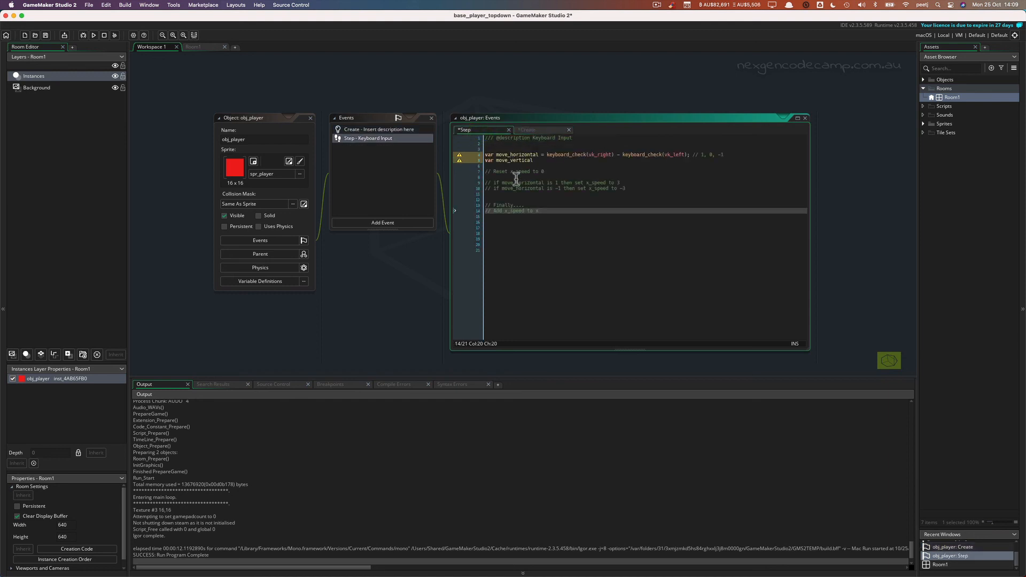
mouse_move(561, 205)
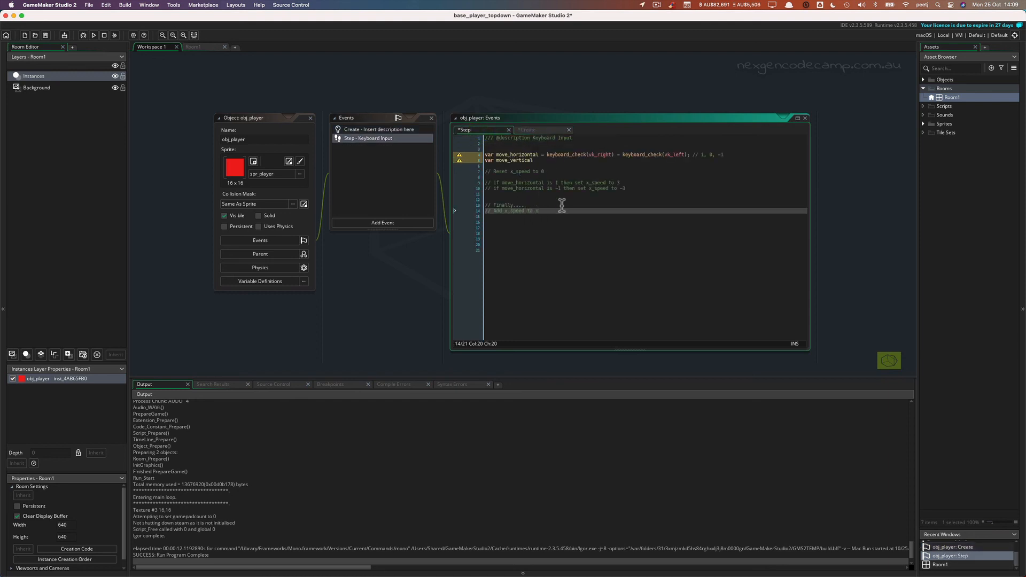